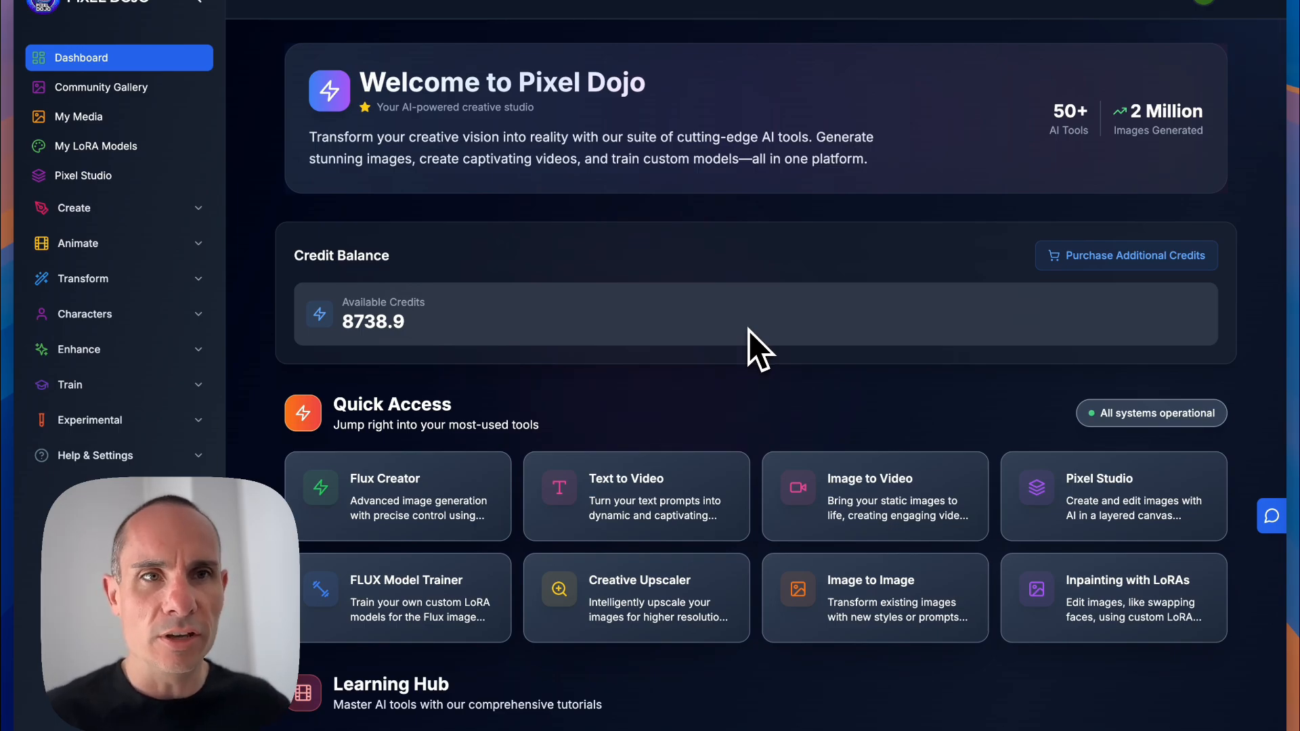
mouse_move(428, 471)
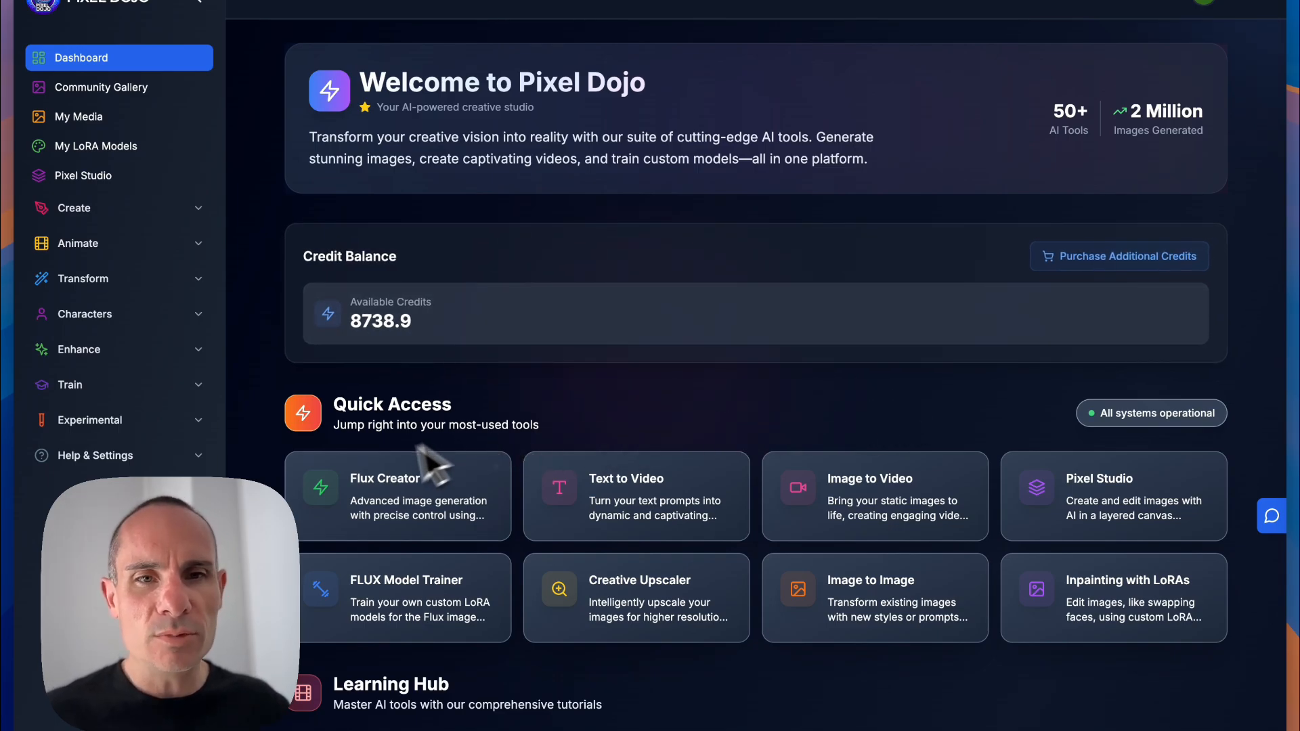
mouse_move(433, 523)
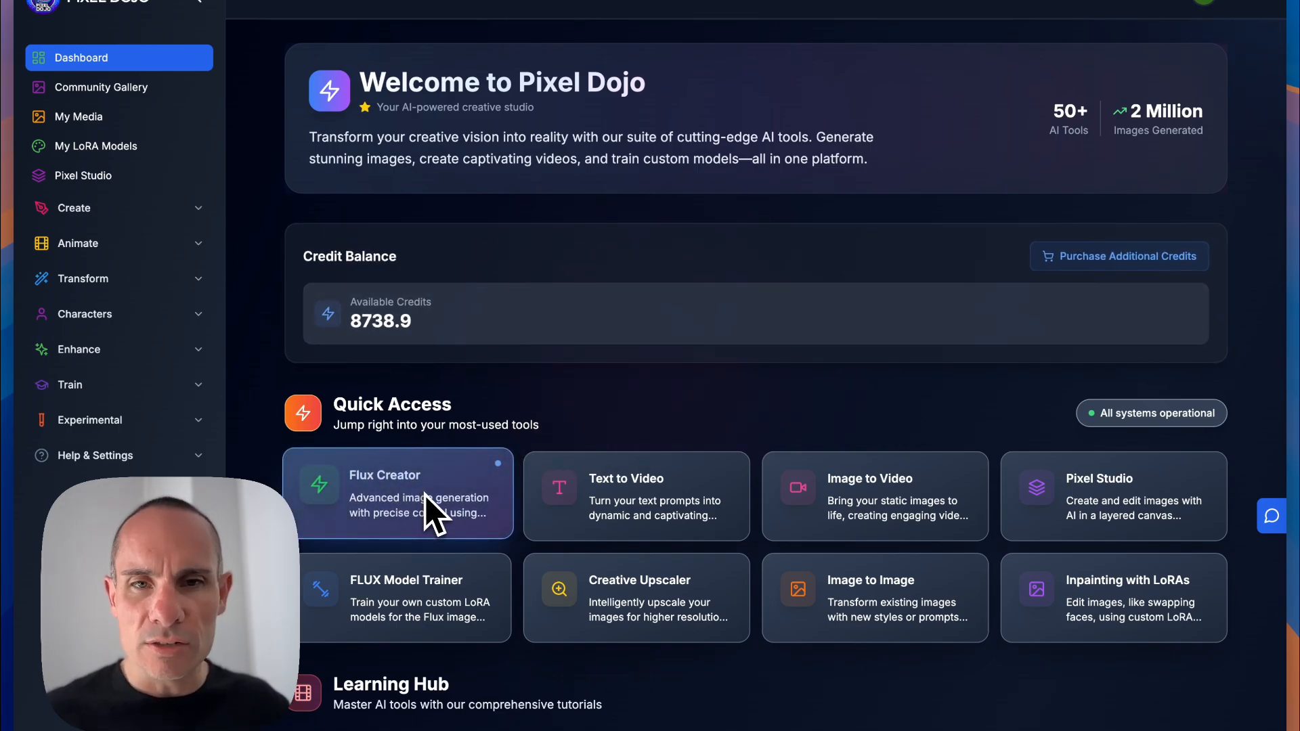
mouse_move(169, 269)
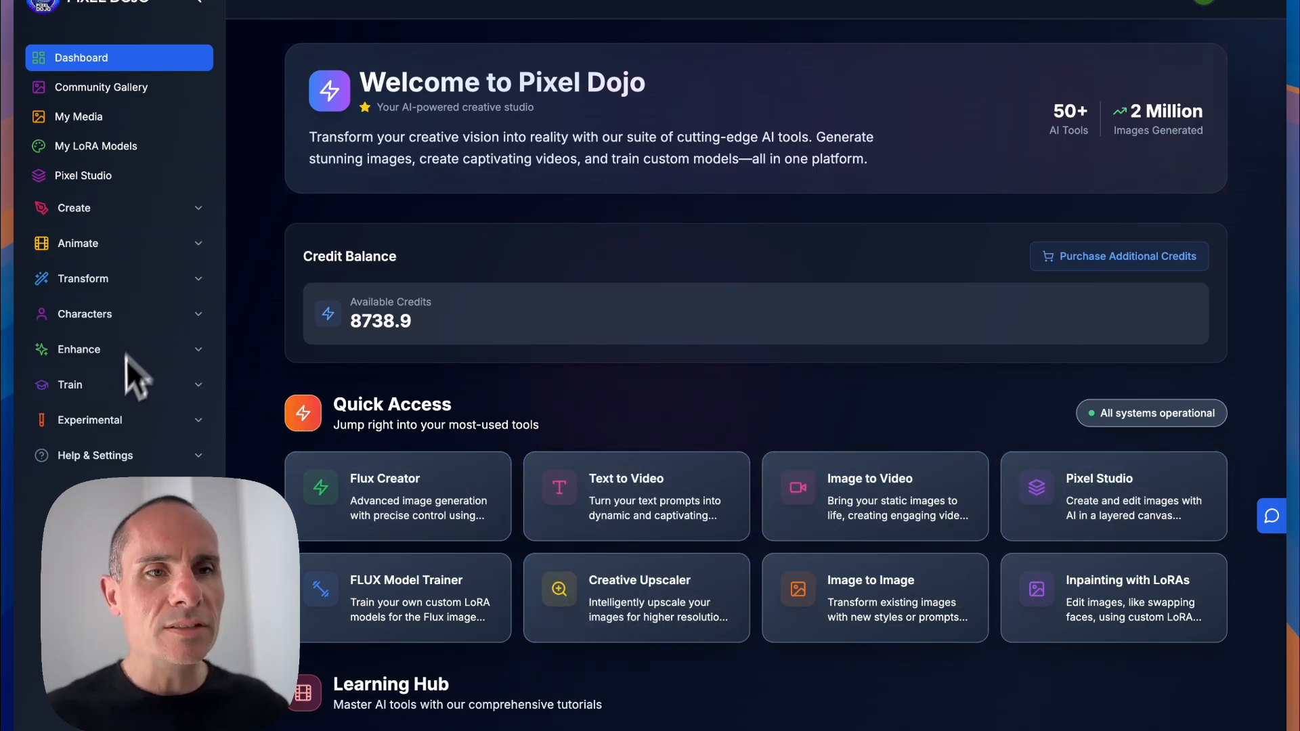
mouse_move(142, 265)
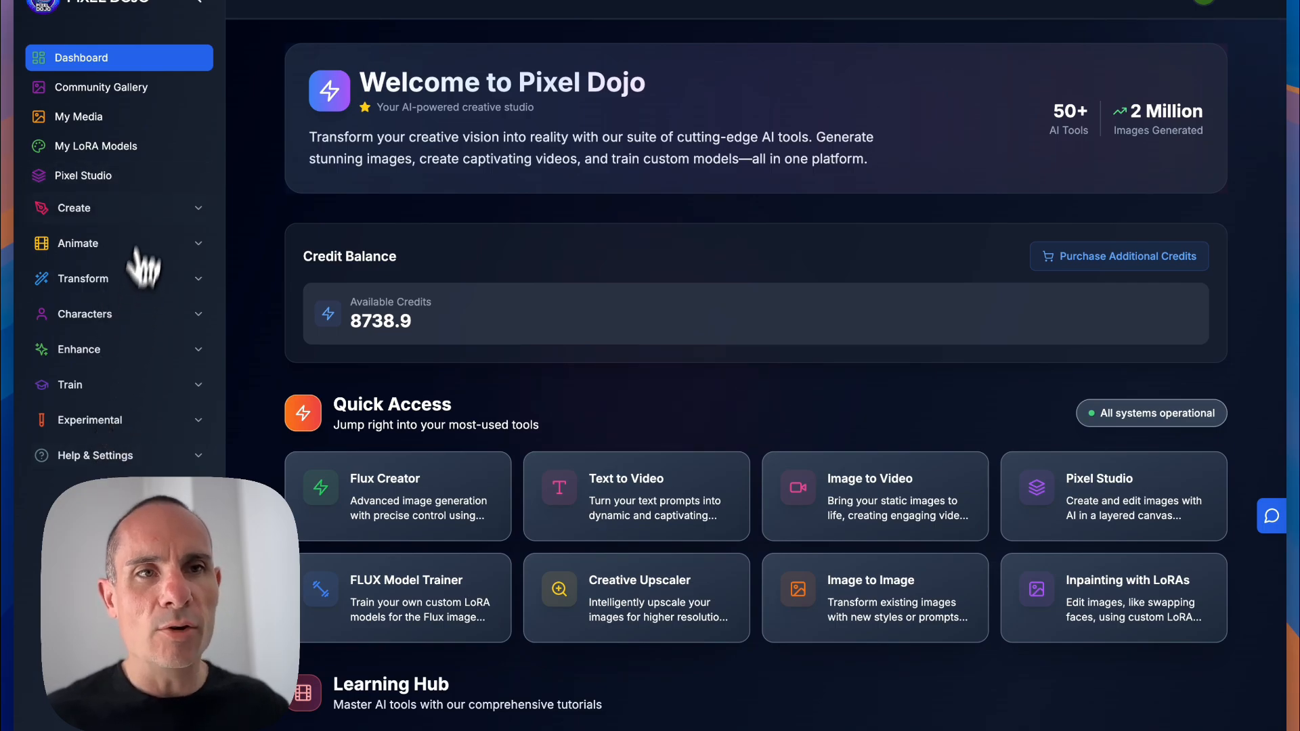
Step: Expand the Create menu to reveal the image generation tools
click(73, 208)
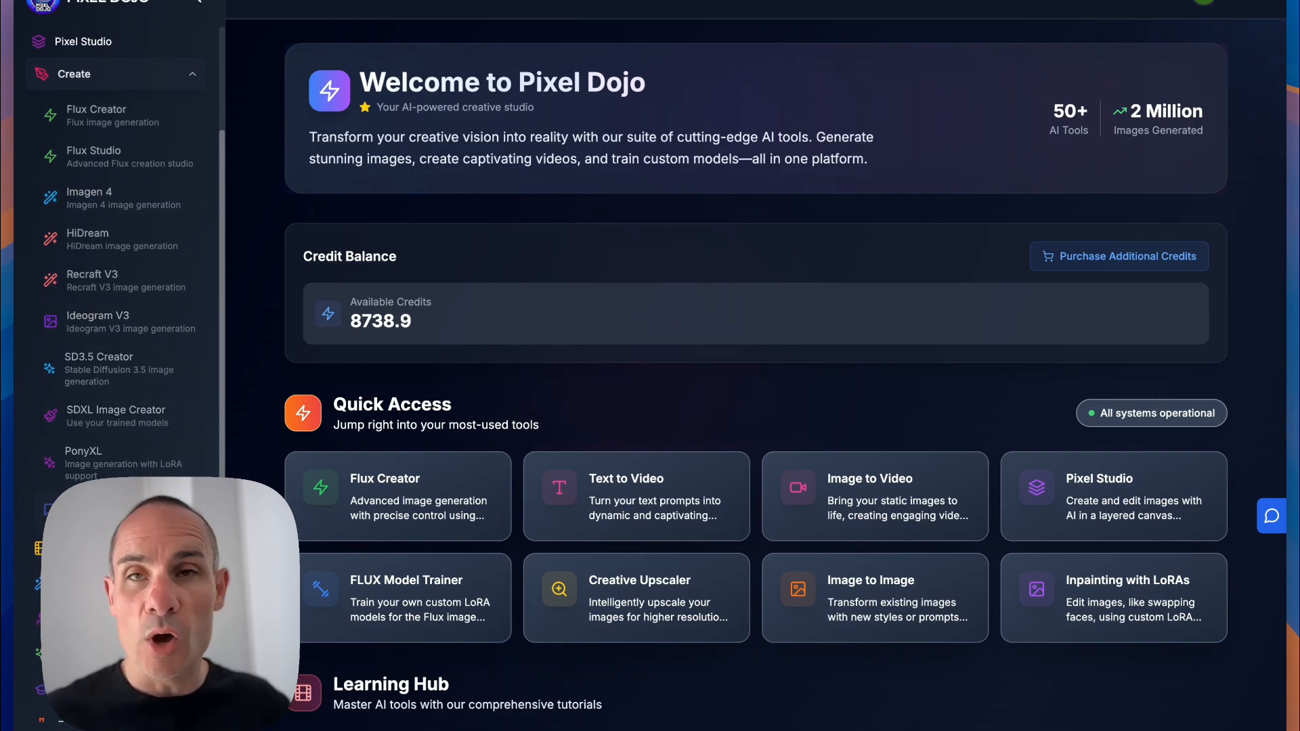
mouse_move(135, 444)
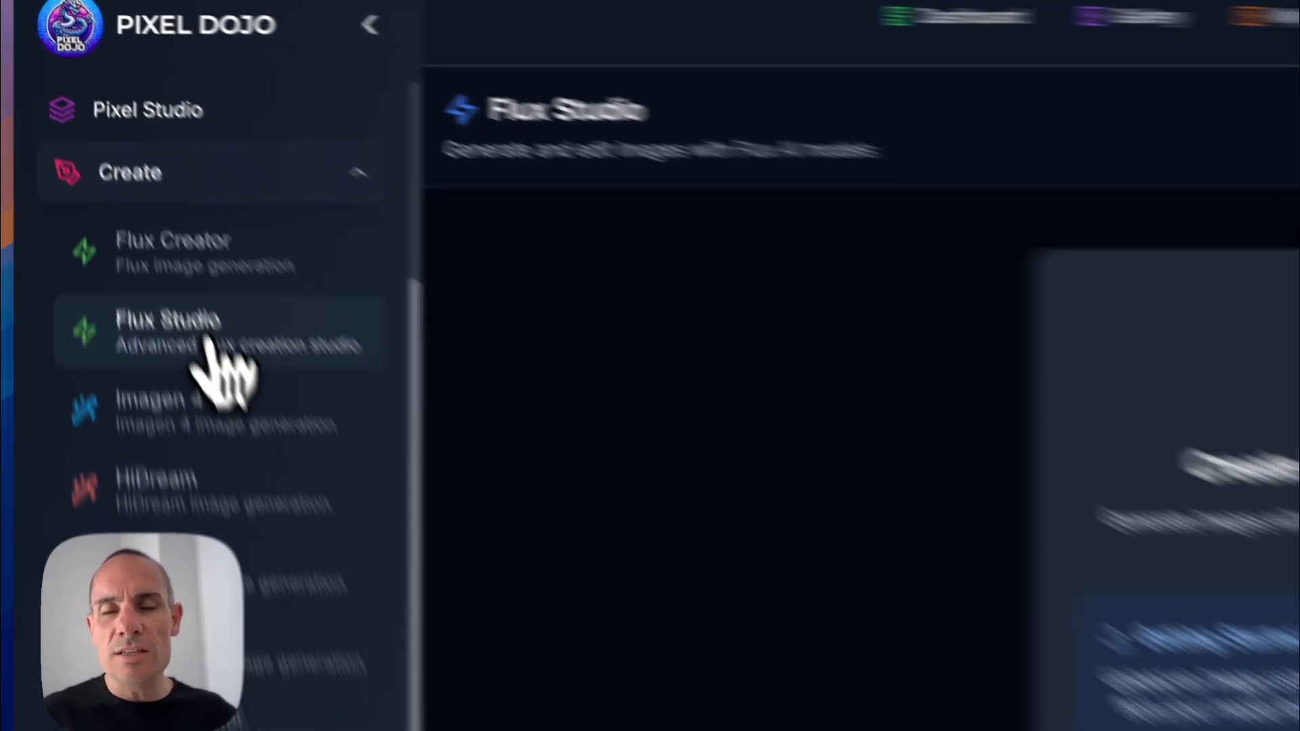
Step: In Flux Studio, enter the office-portrait prompt and set four images per generation
click(203, 330)
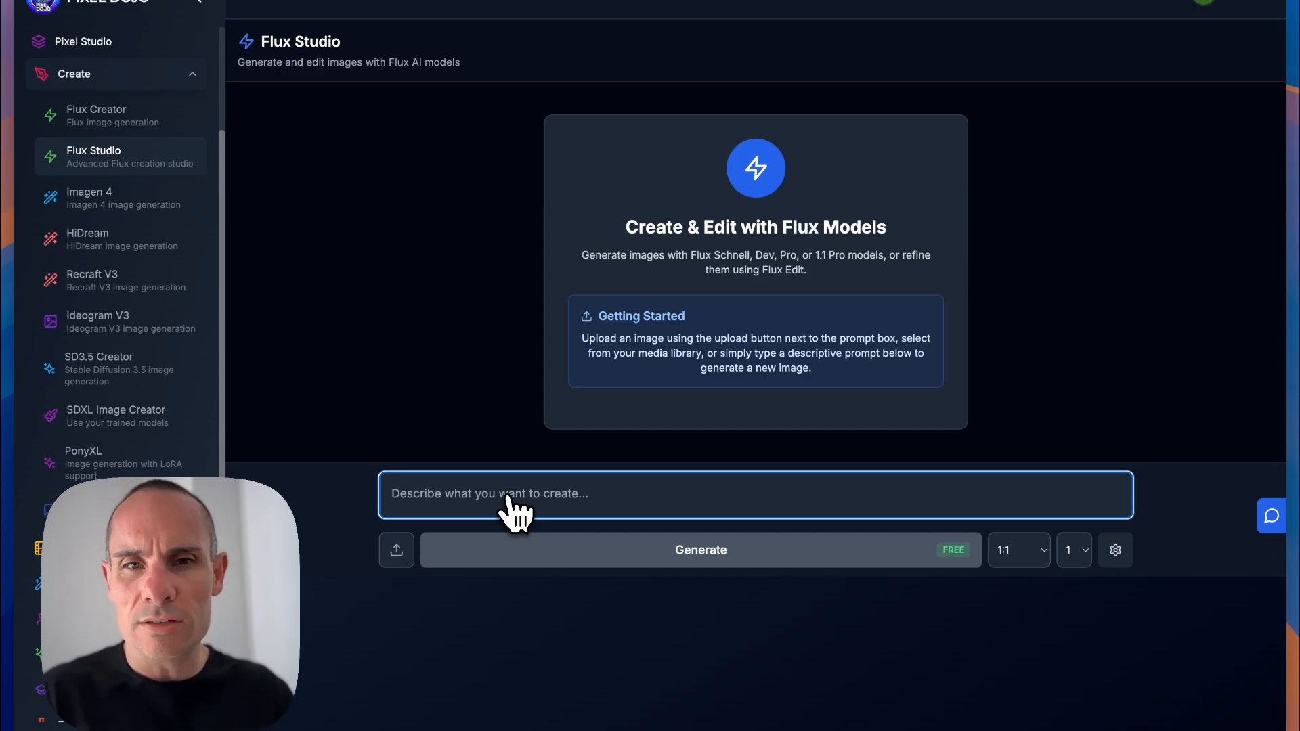
text(a portrait photo of a woman in a modern office space)
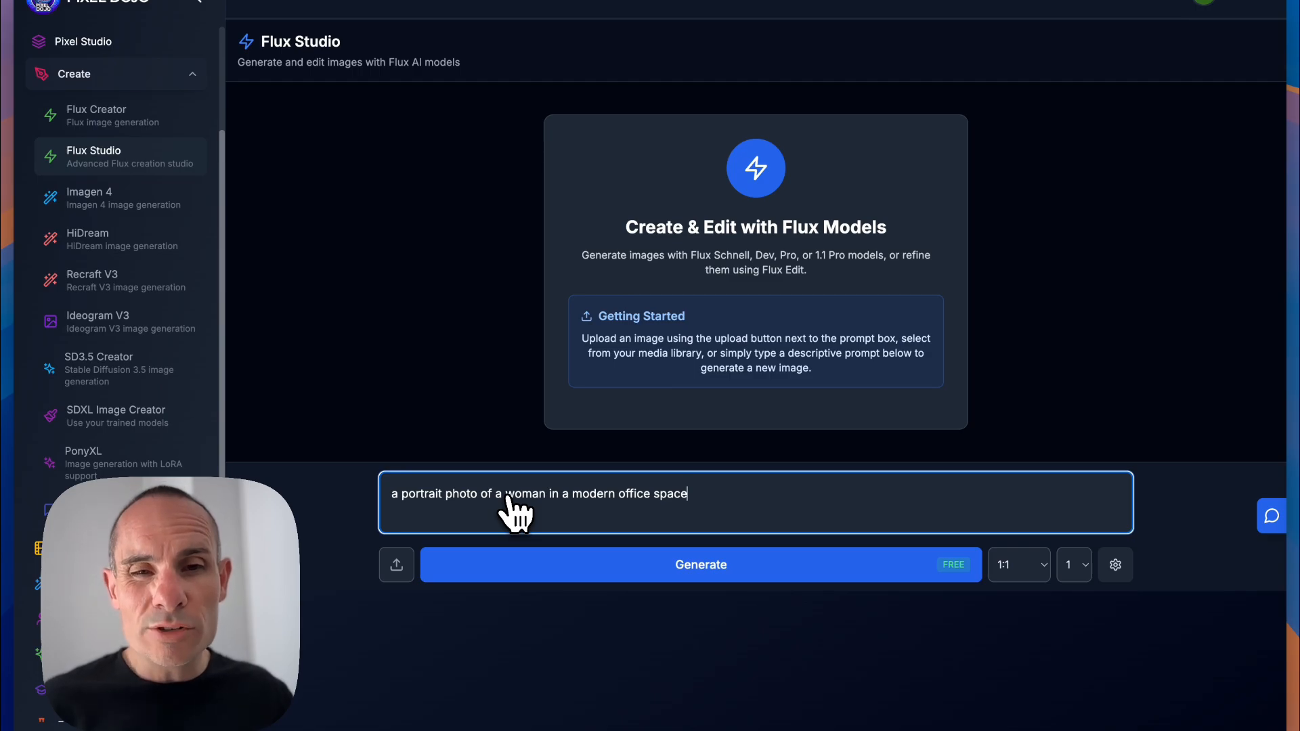
mouse_move(984, 567)
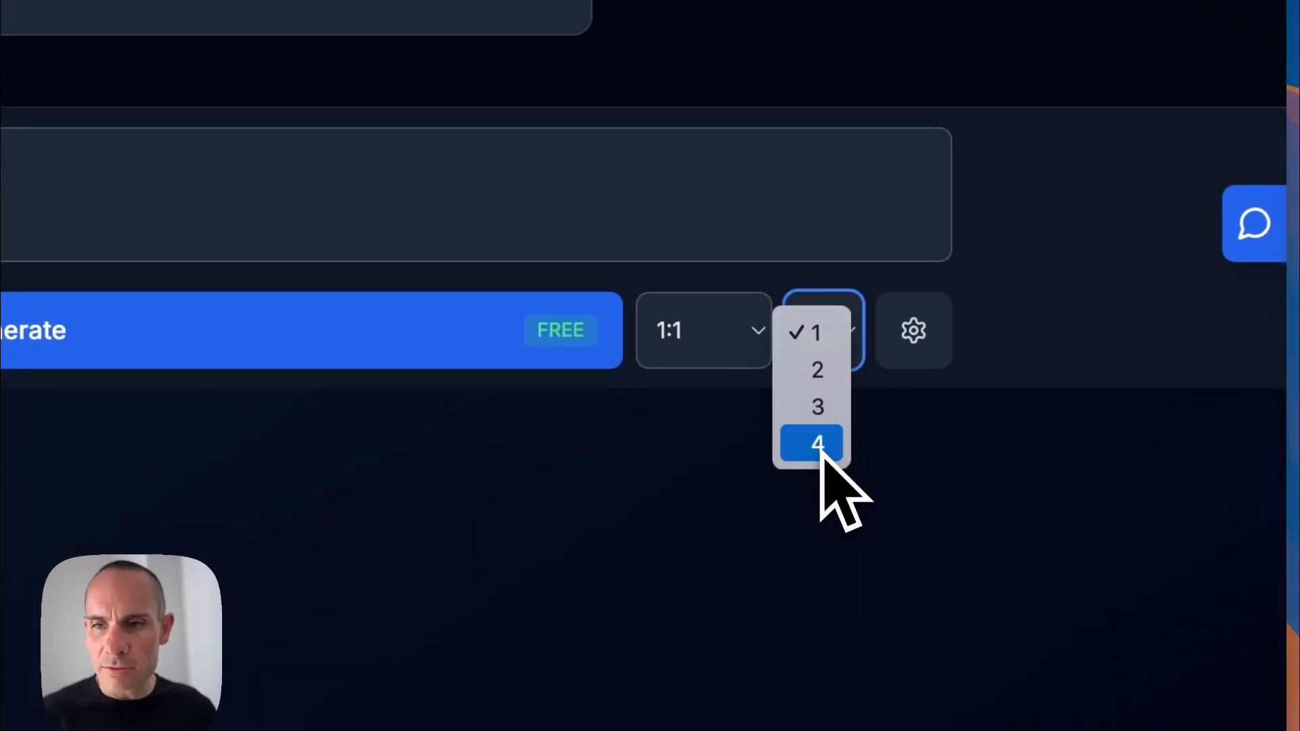
click(812, 443)
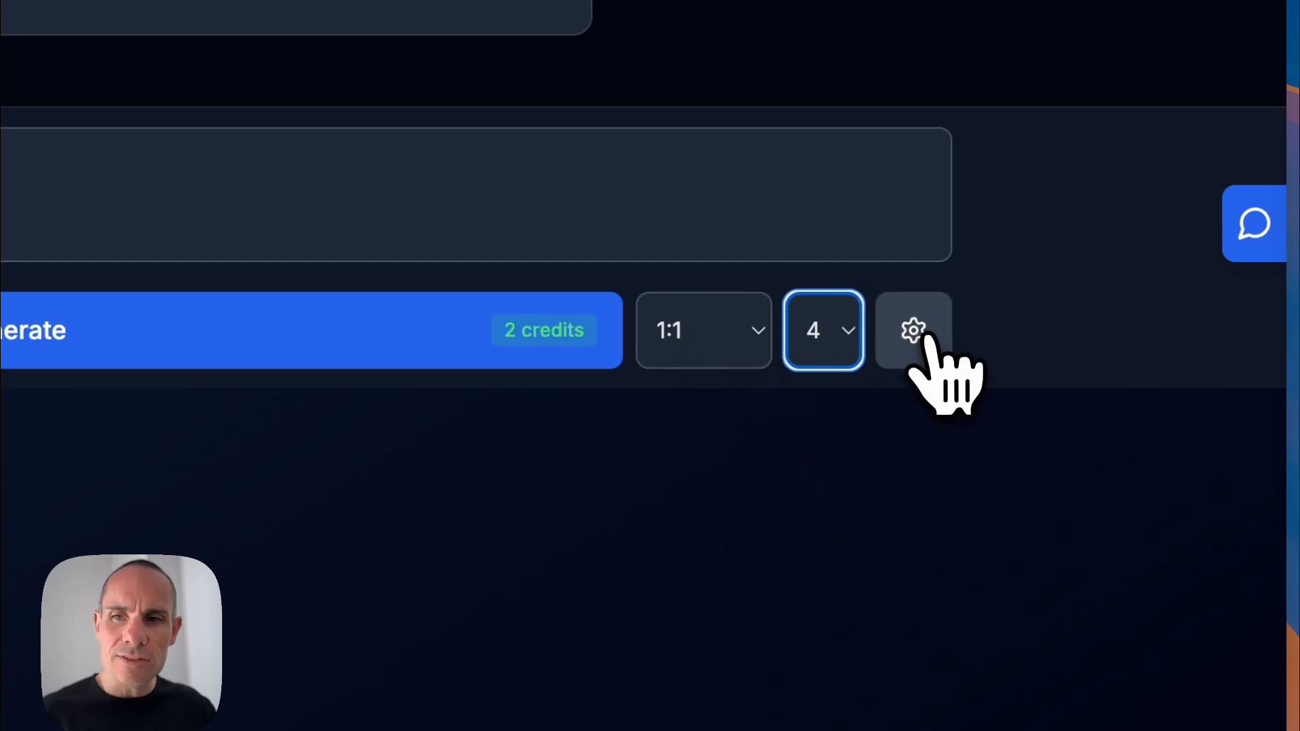
Step: Apply a higher-quality paid Flux model and set the aspect ratio to 4:5
click(913, 330)
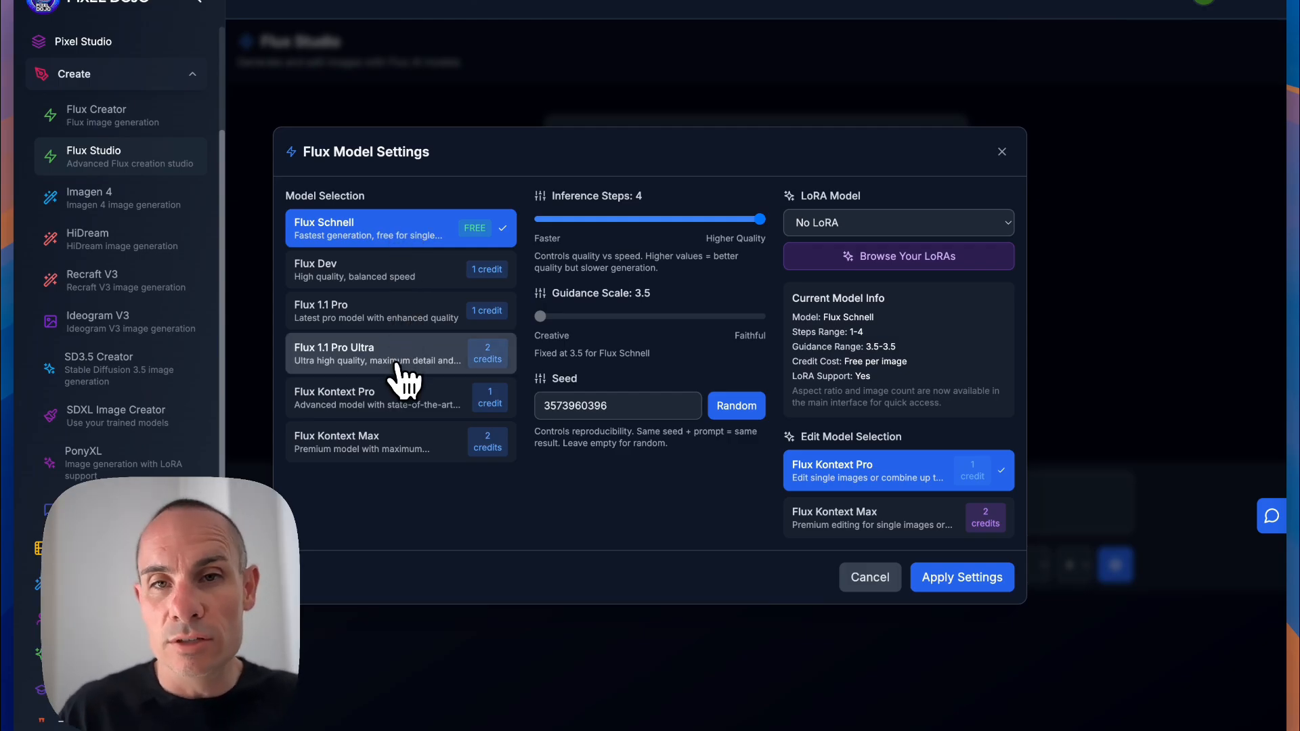
click(357, 312)
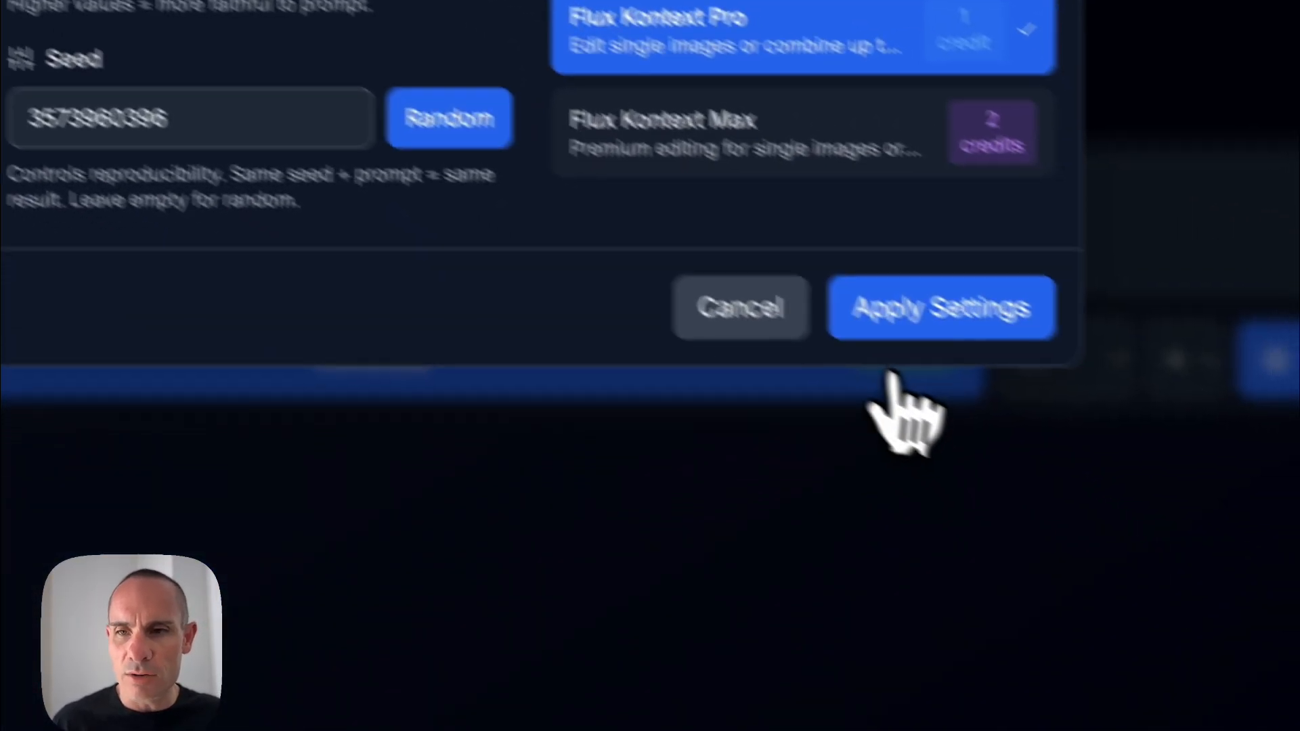
click(941, 308)
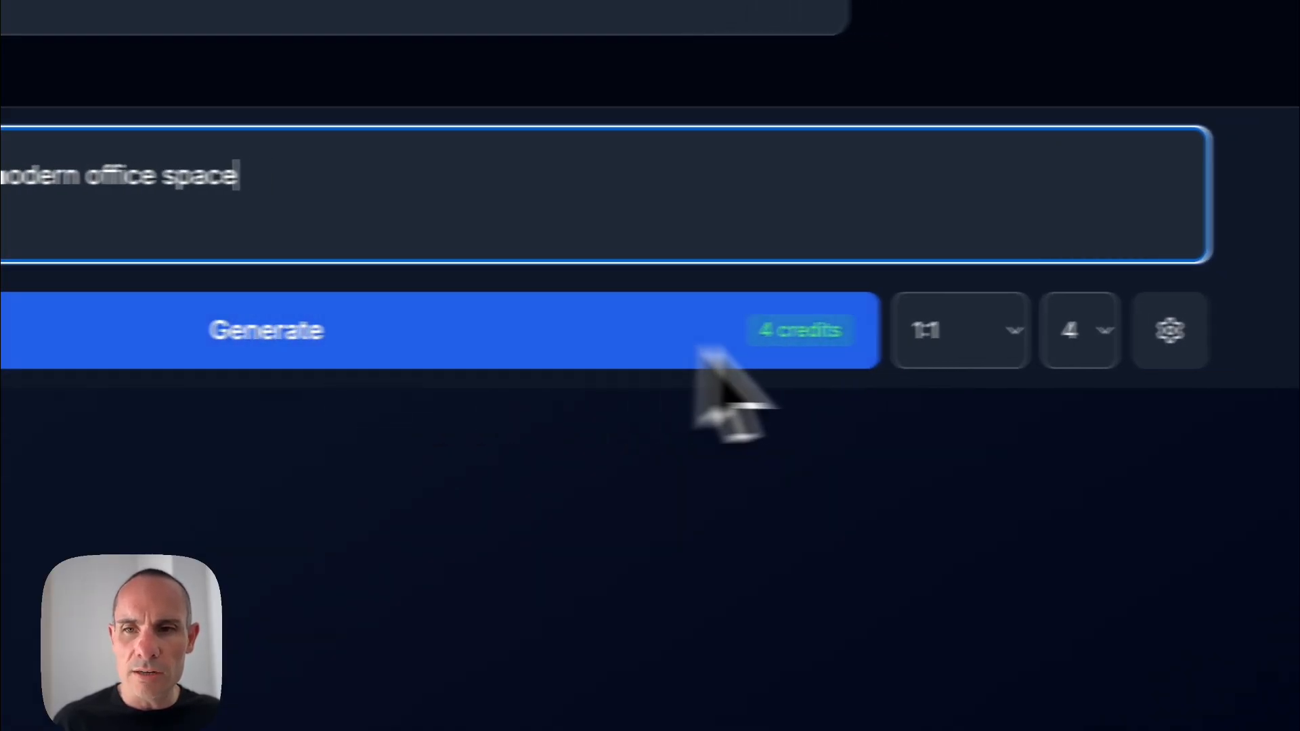
click(959, 329)
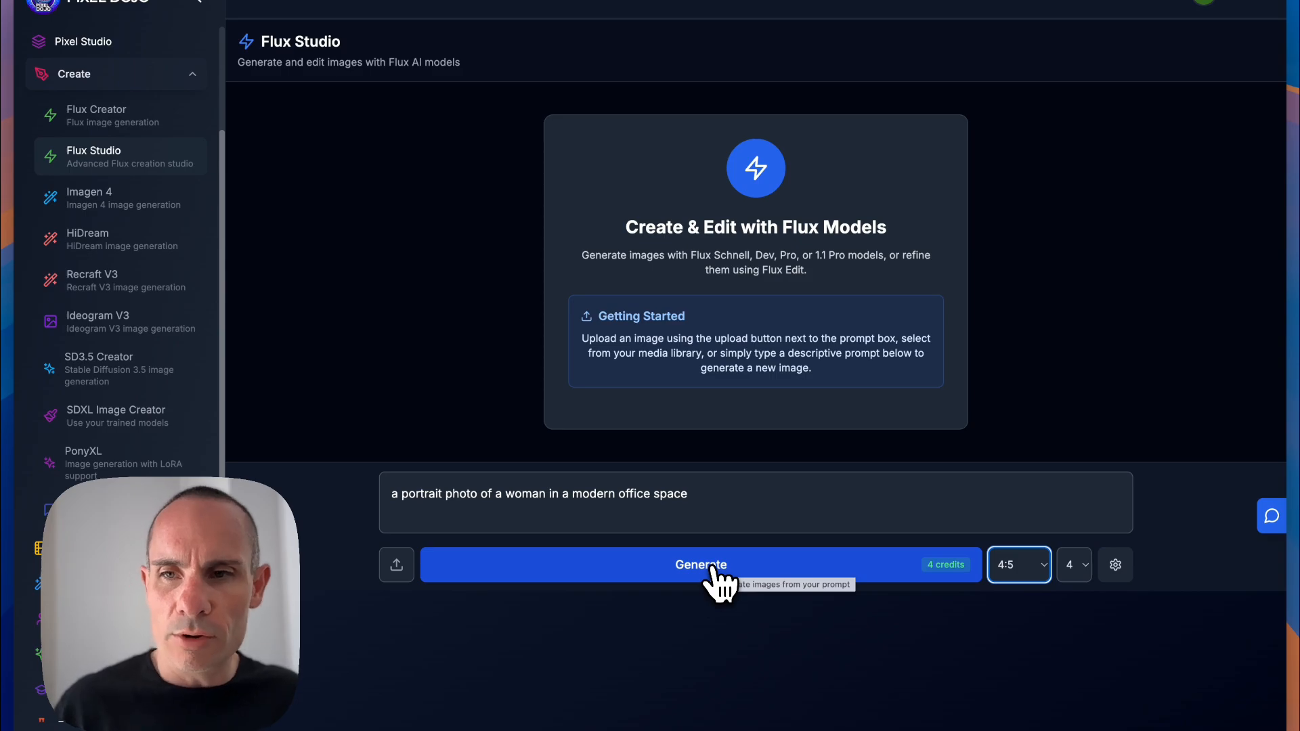
Step: Generate the four office portraits and save the curly-haired woman's portrait to the library
click(701, 564)
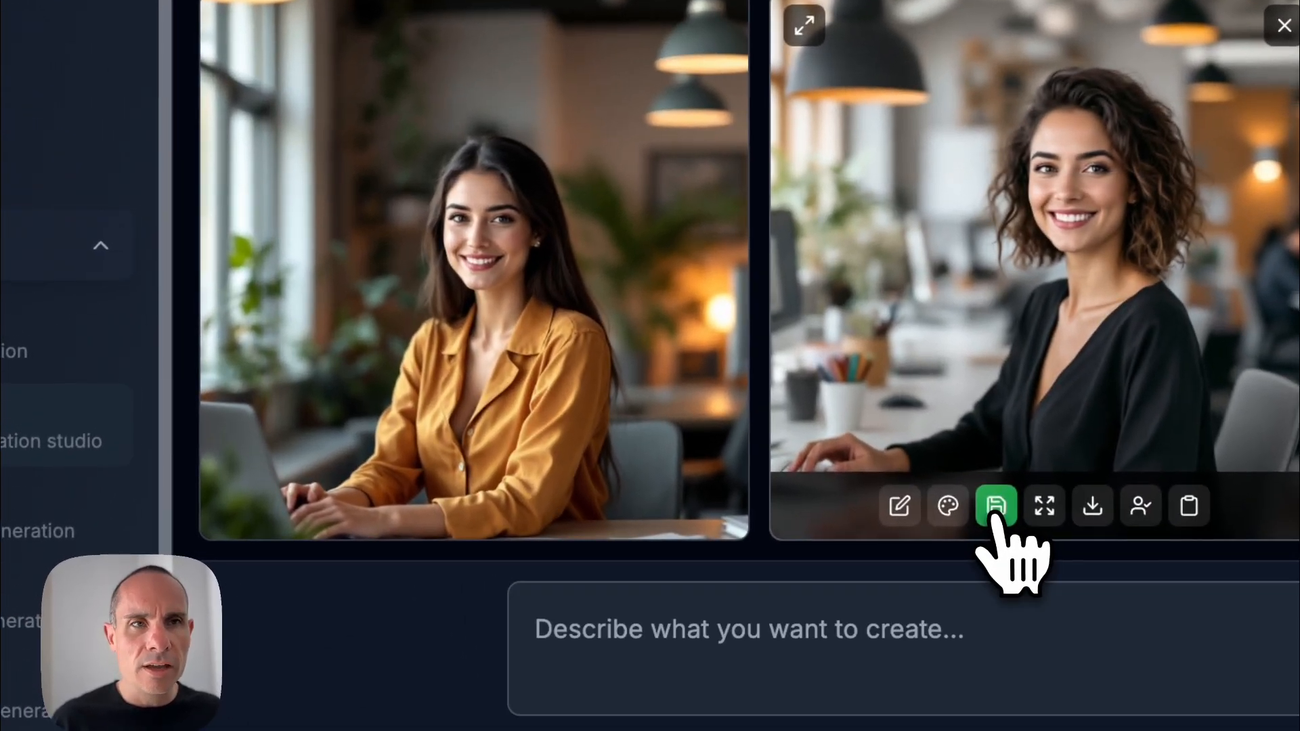
click(994, 506)
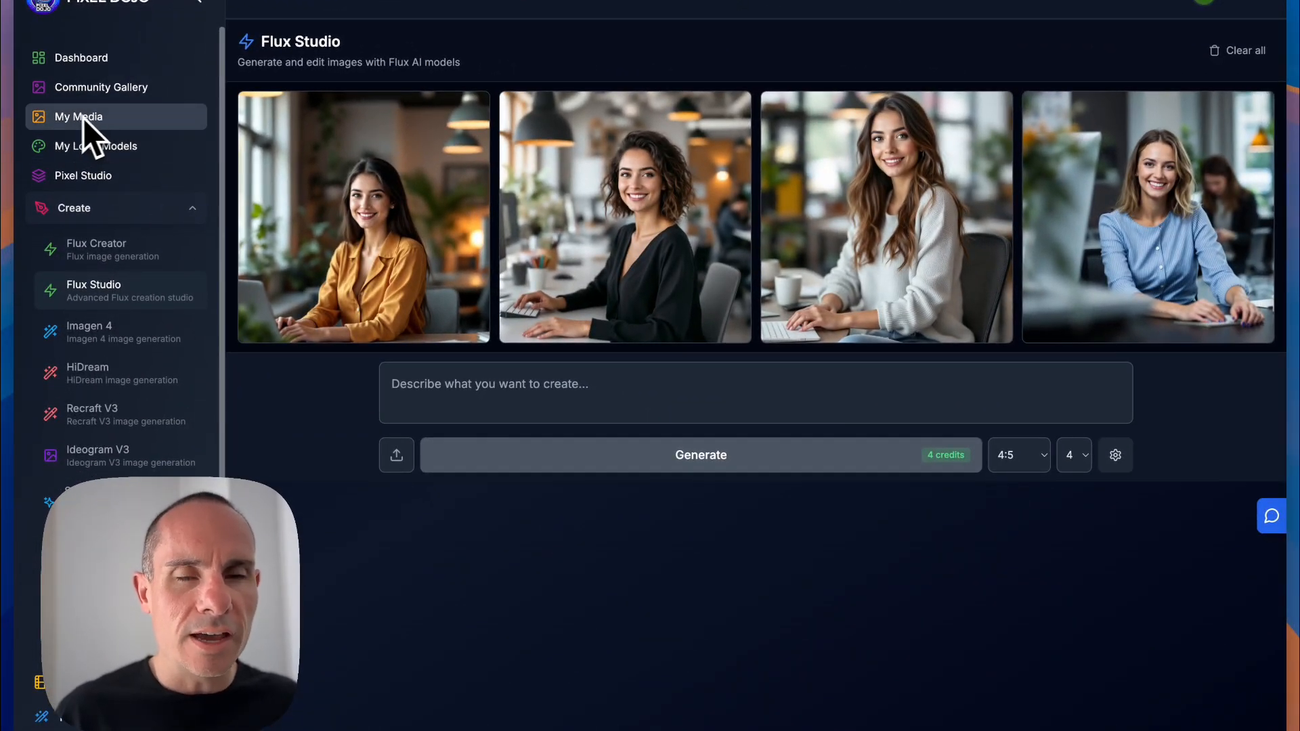
click(1018, 455)
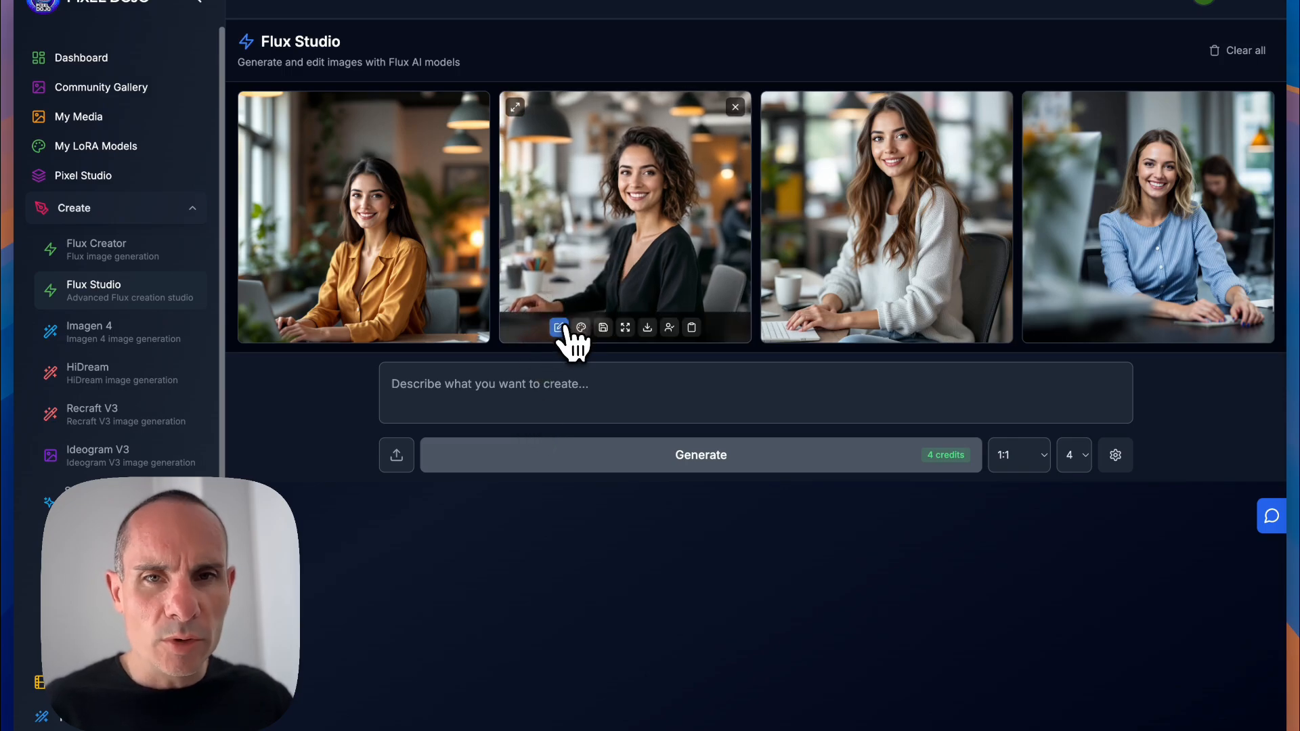
Step: Edit the curly-haired portrait with Flux Kontext Max, prompting a blue shirt and red PixelDojo shampoo bottle
click(558, 326)
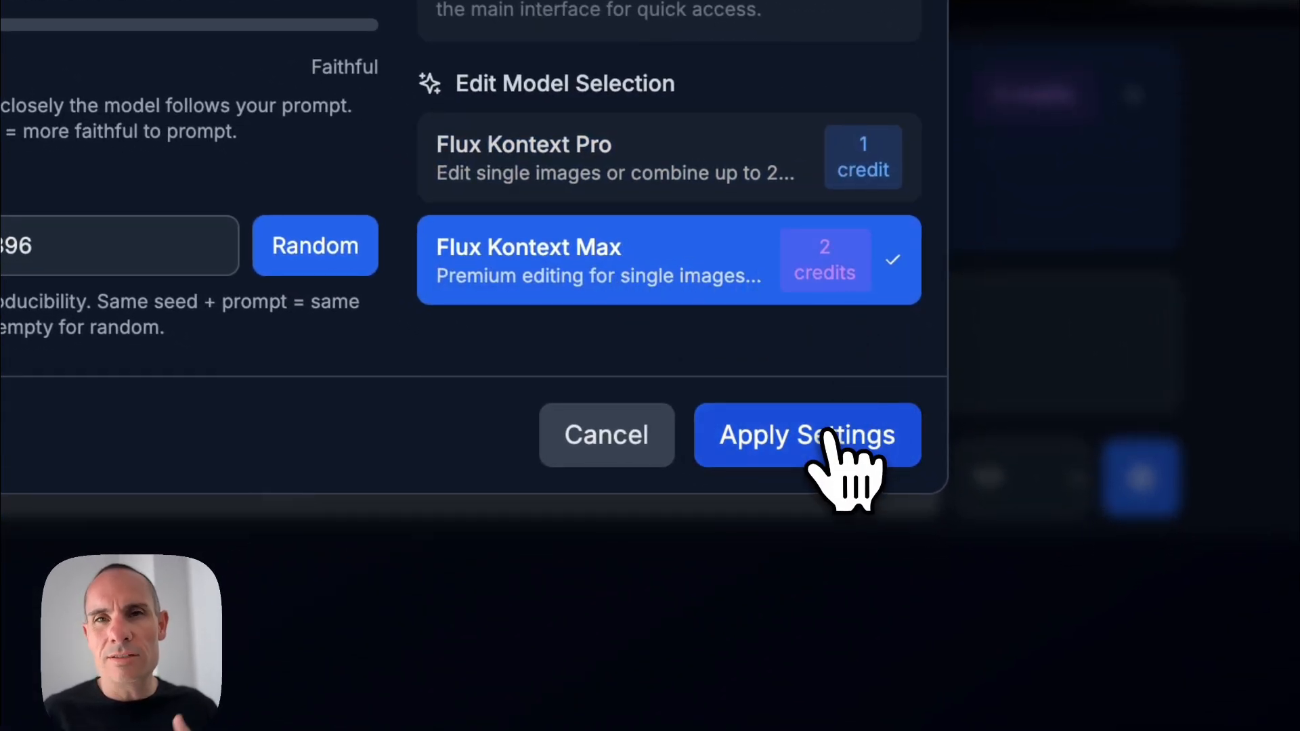
click(807, 435)
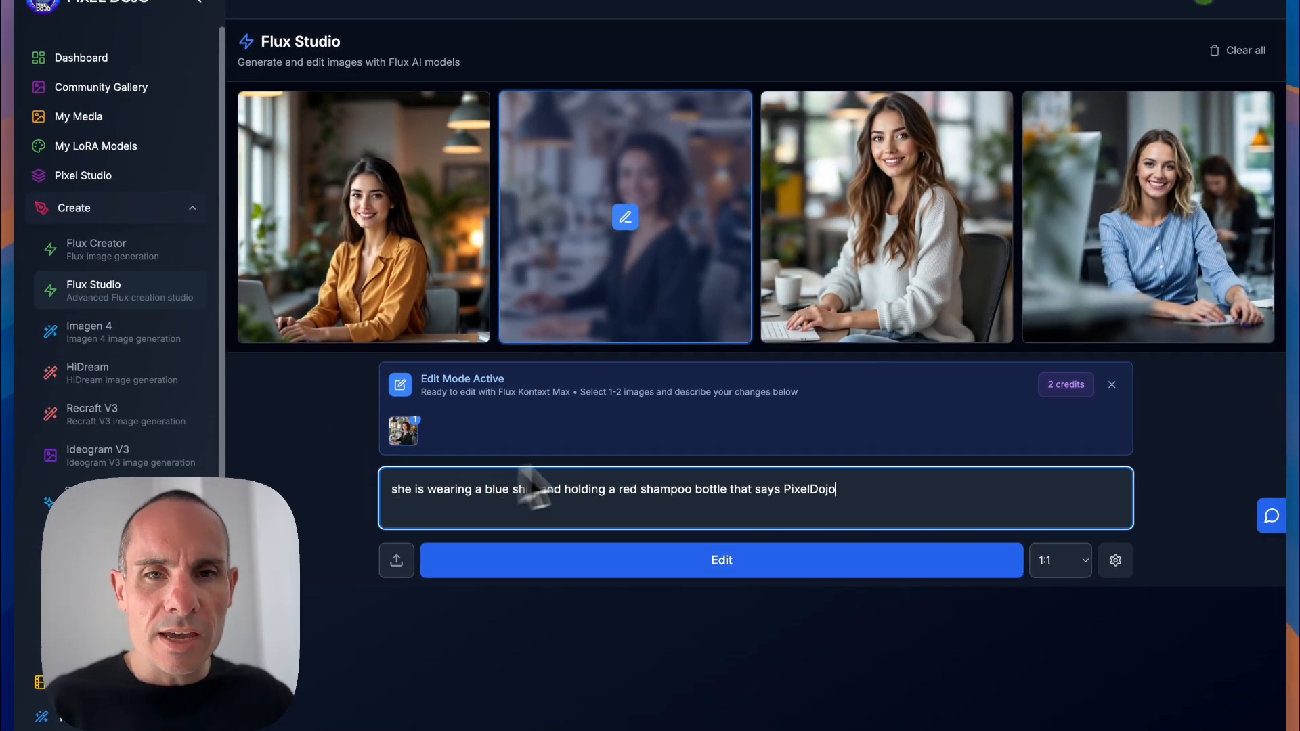
mouse_move(942, 549)
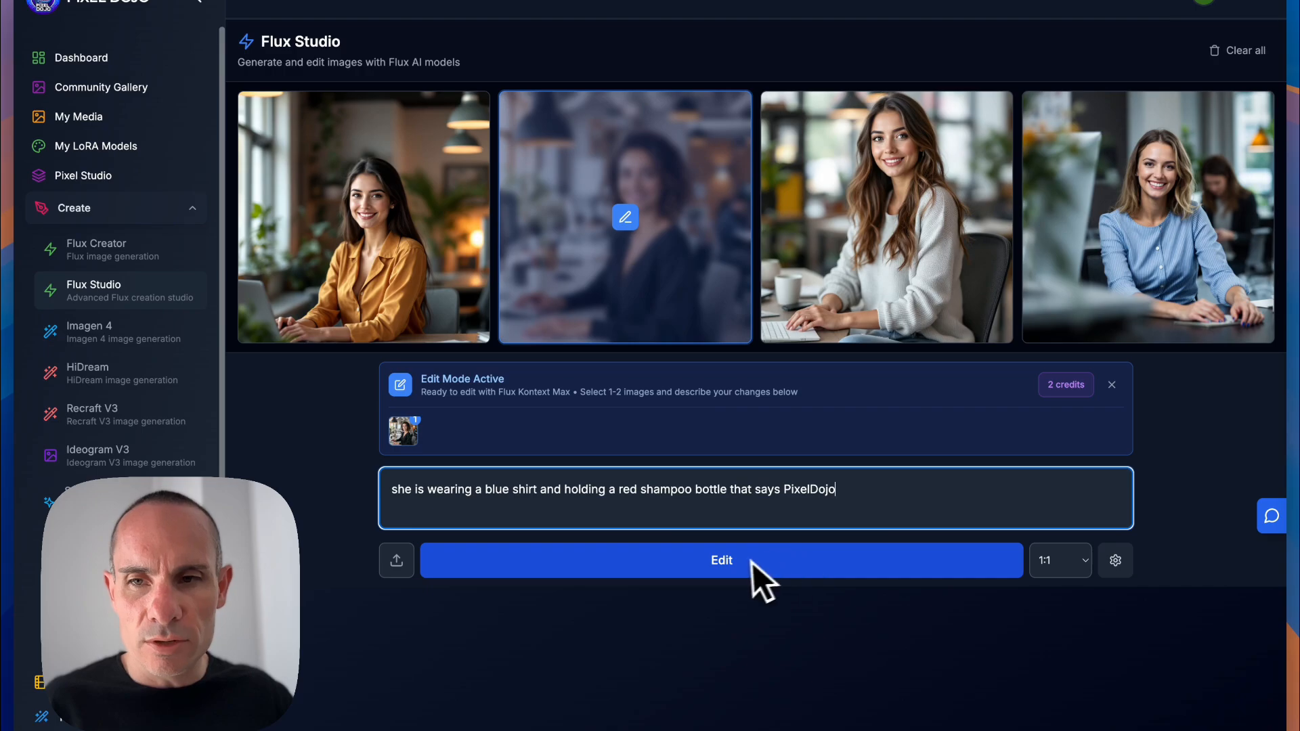
click(1060, 561)
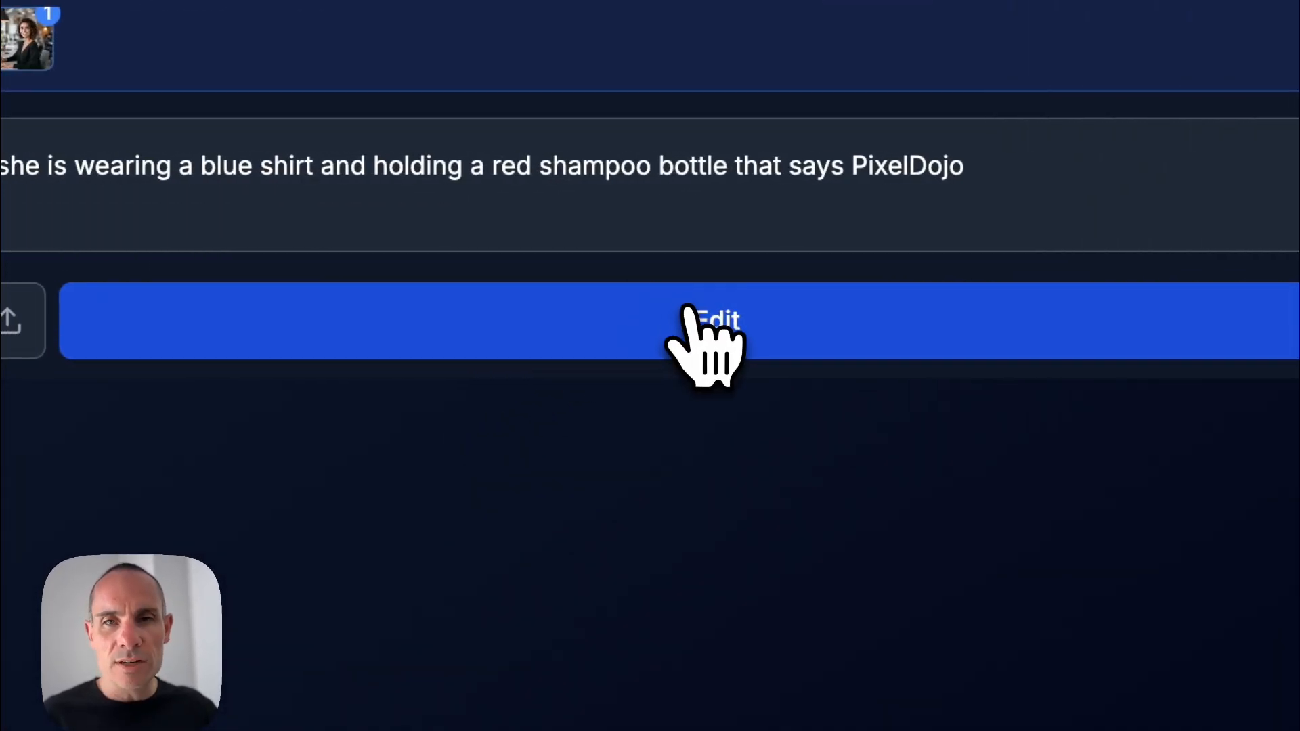
Step: Run the edit and view the blue-shirt shampoo-bottle portrait full size
click(717, 320)
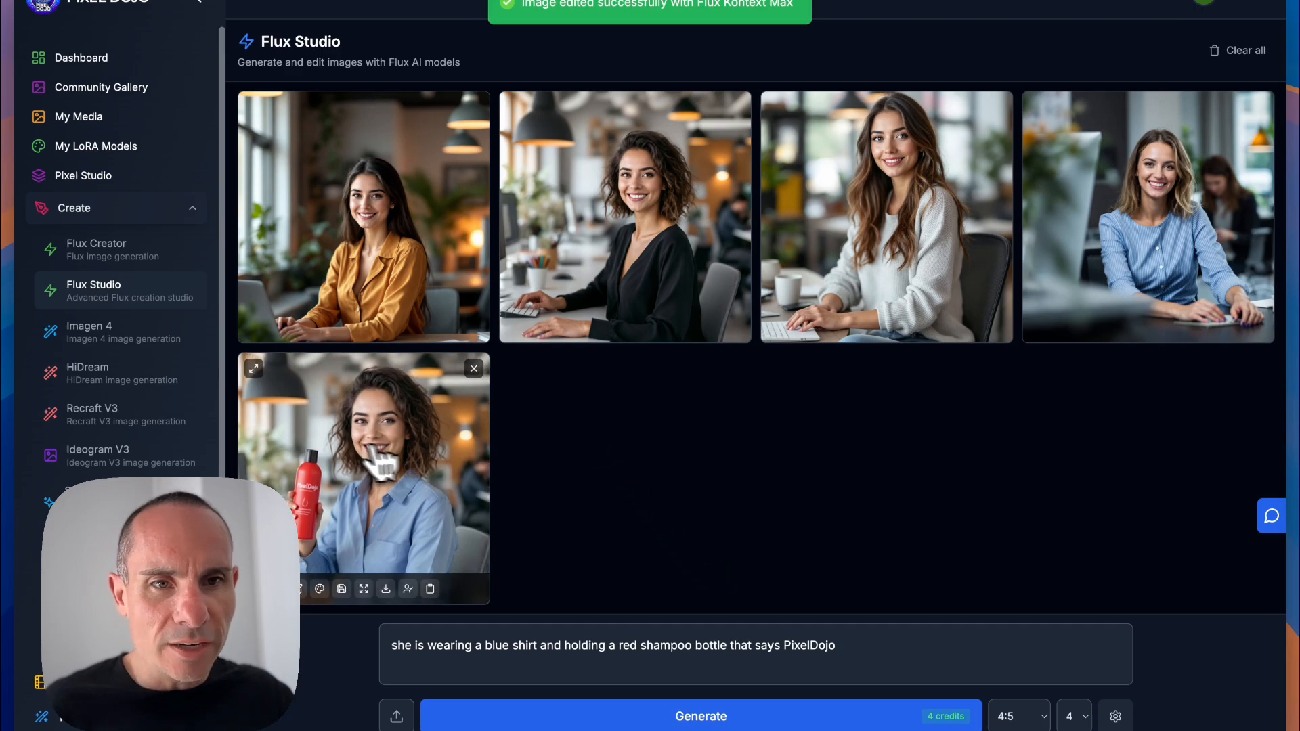
click(363, 470)
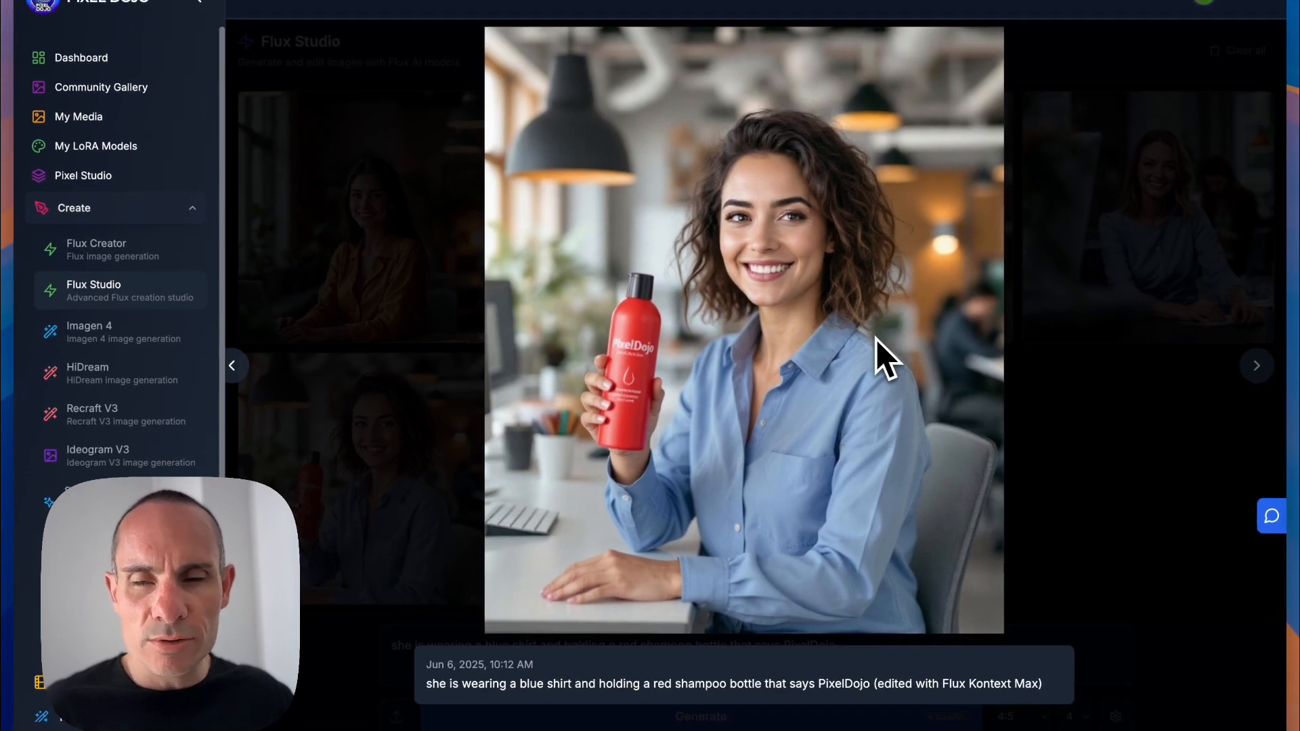
mouse_move(1108, 224)
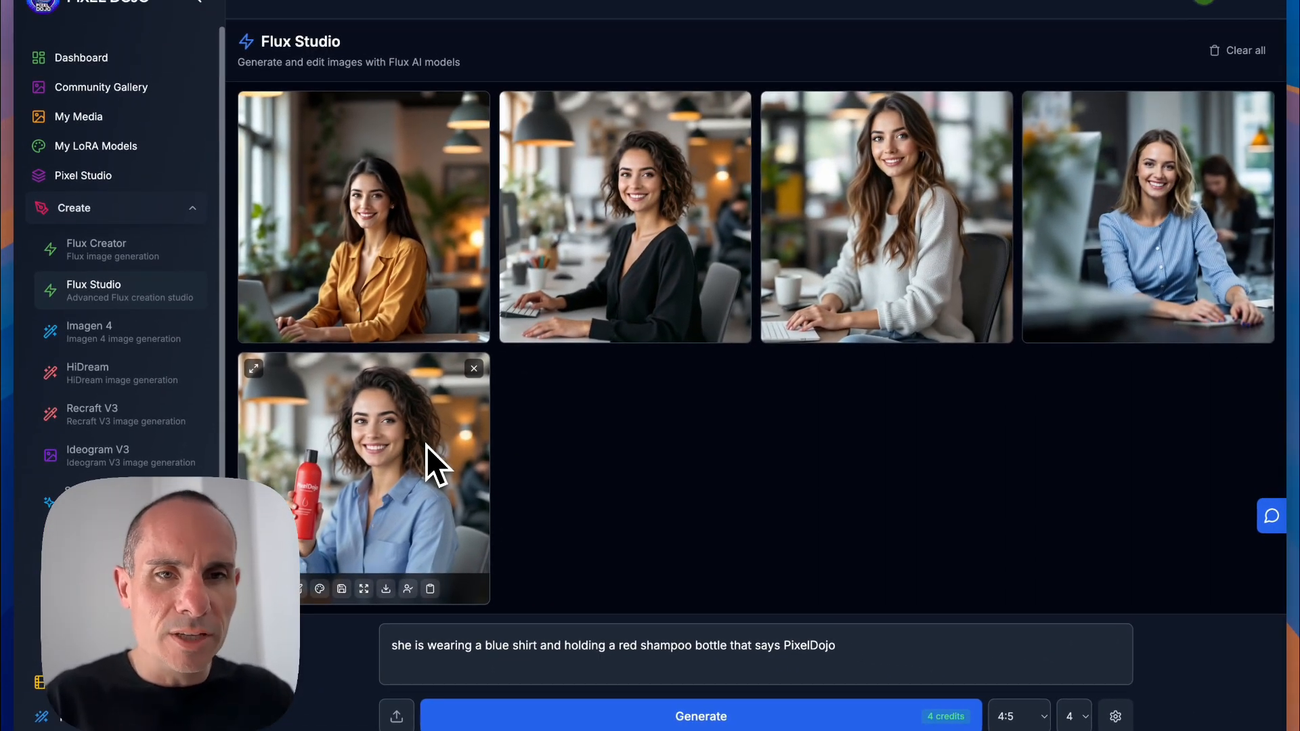
mouse_move(439, 496)
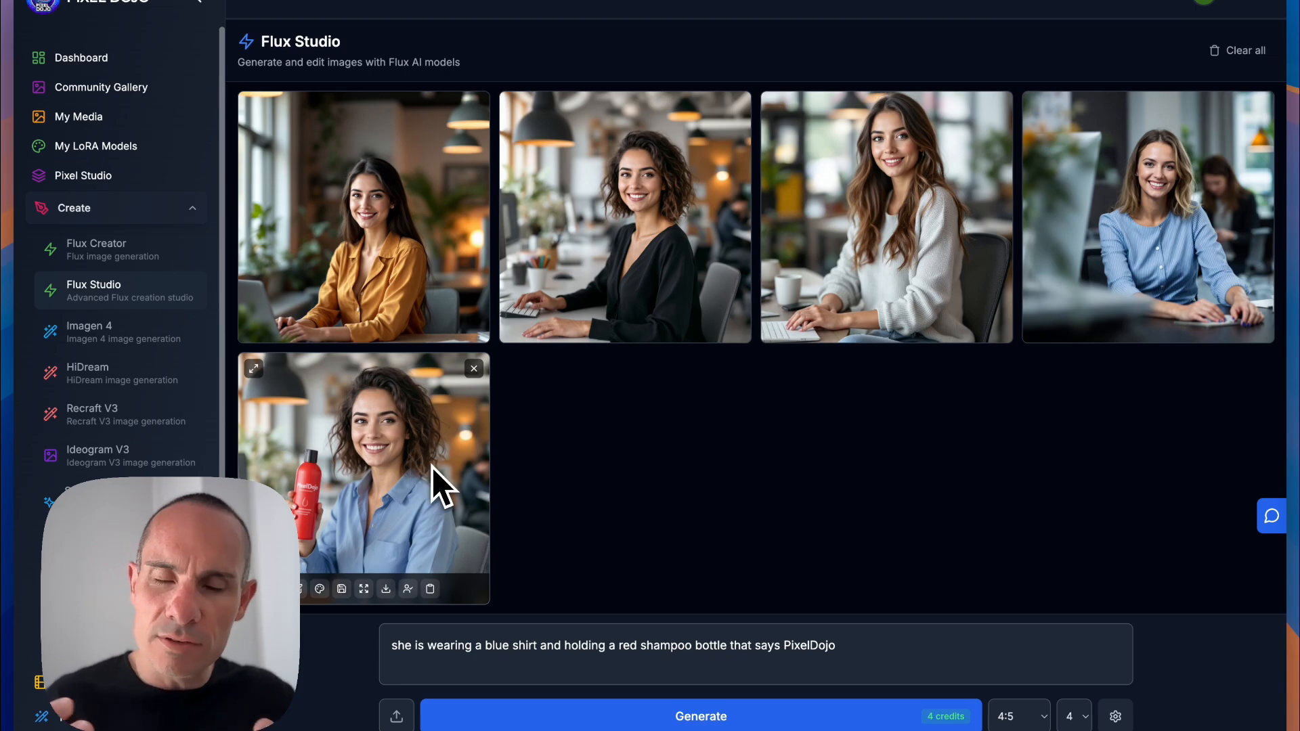
Step: Enhance the face, review the result and save the shampoo-bottle portrait to the library
click(408, 589)
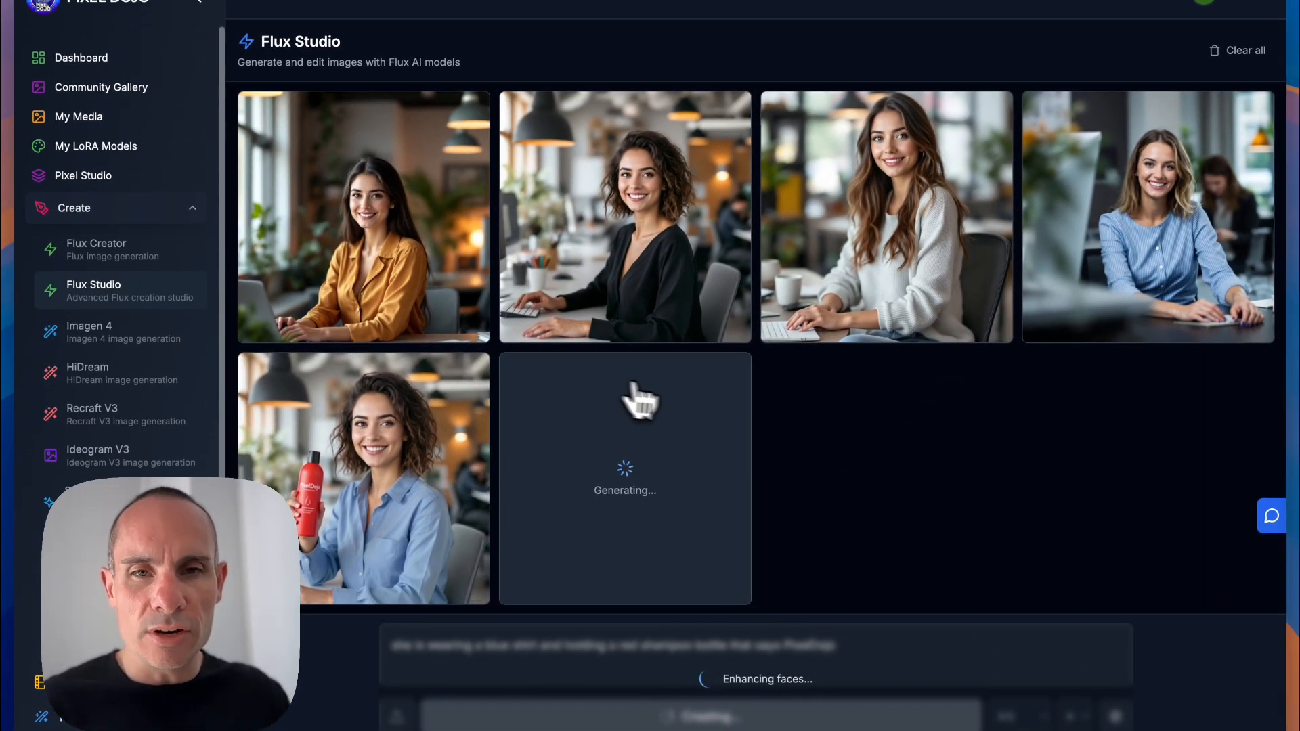
mouse_move(681, 412)
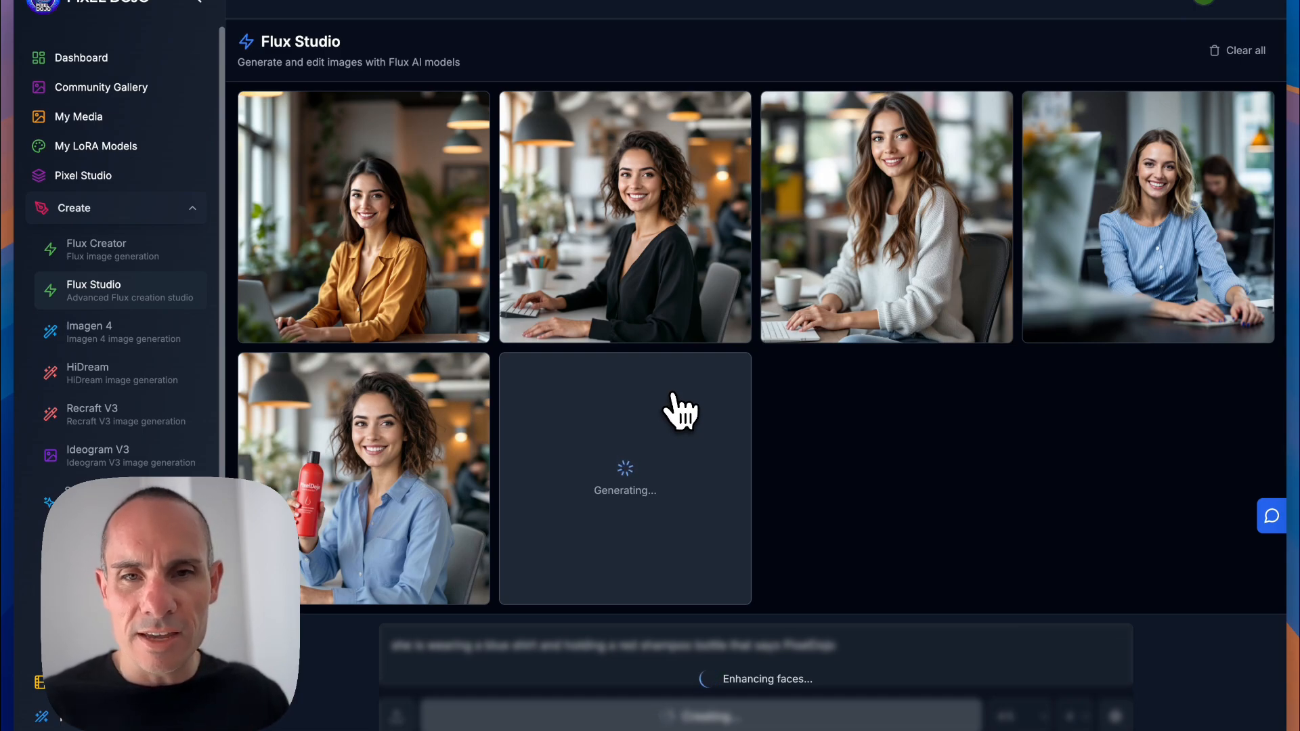
click(368, 485)
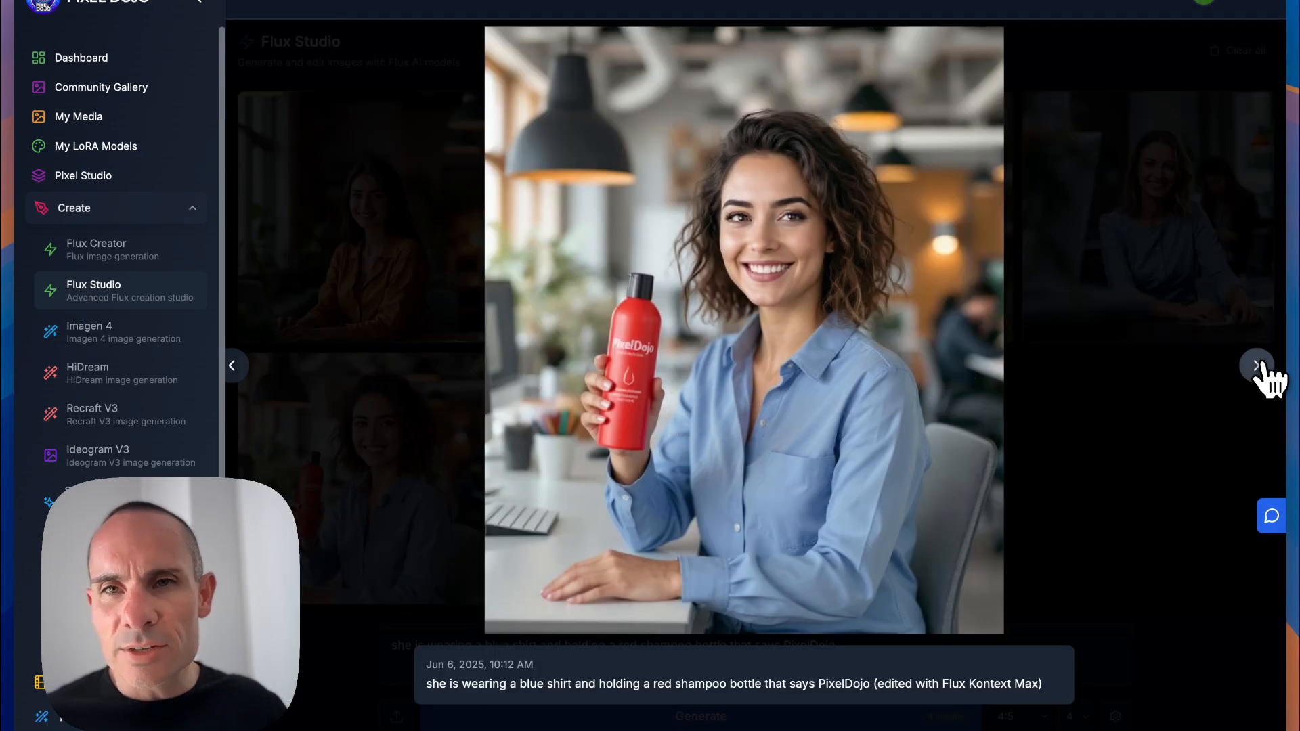
click(1262, 105)
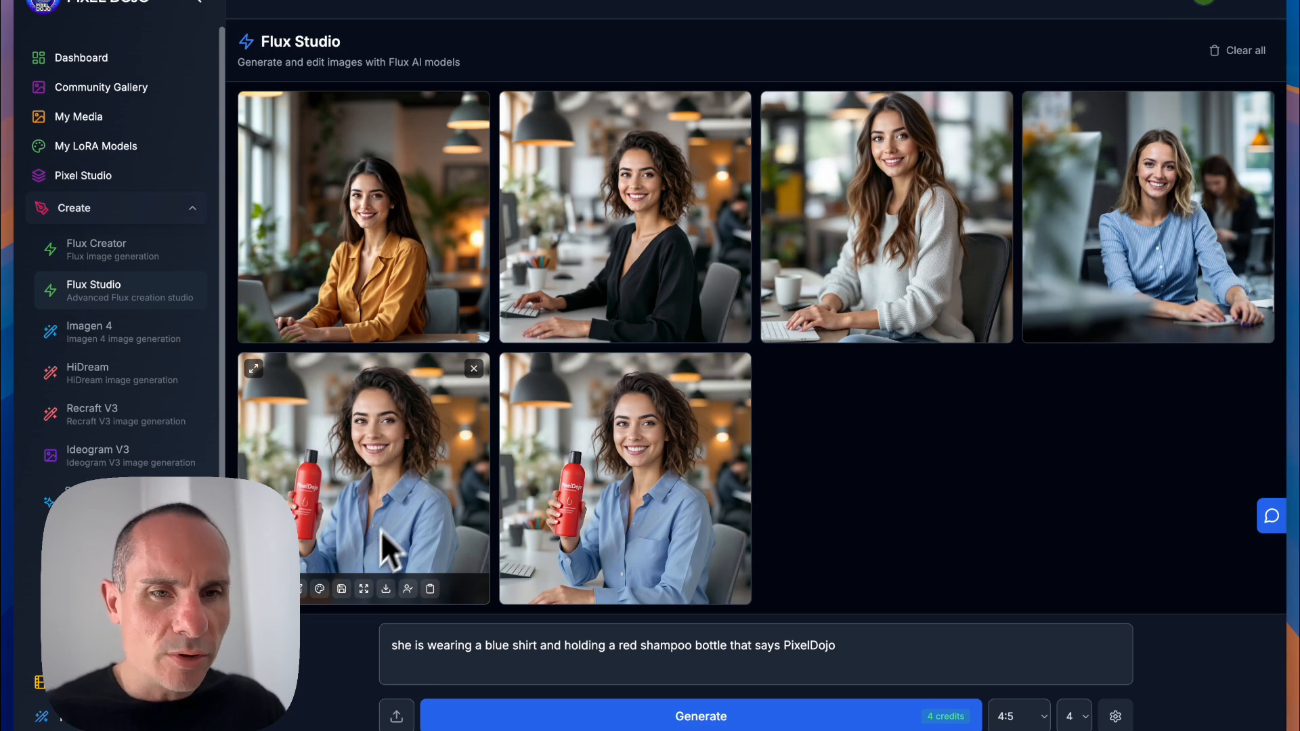
click(342, 589)
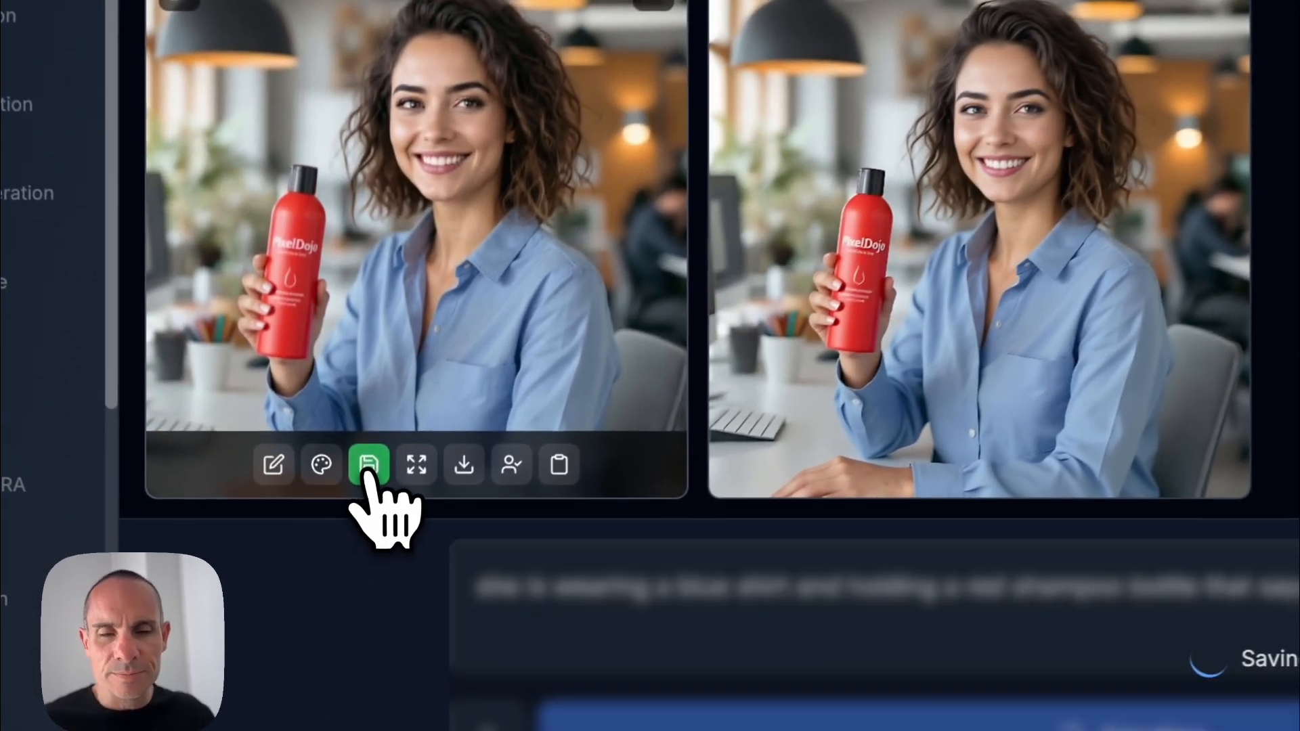
click(367, 464)
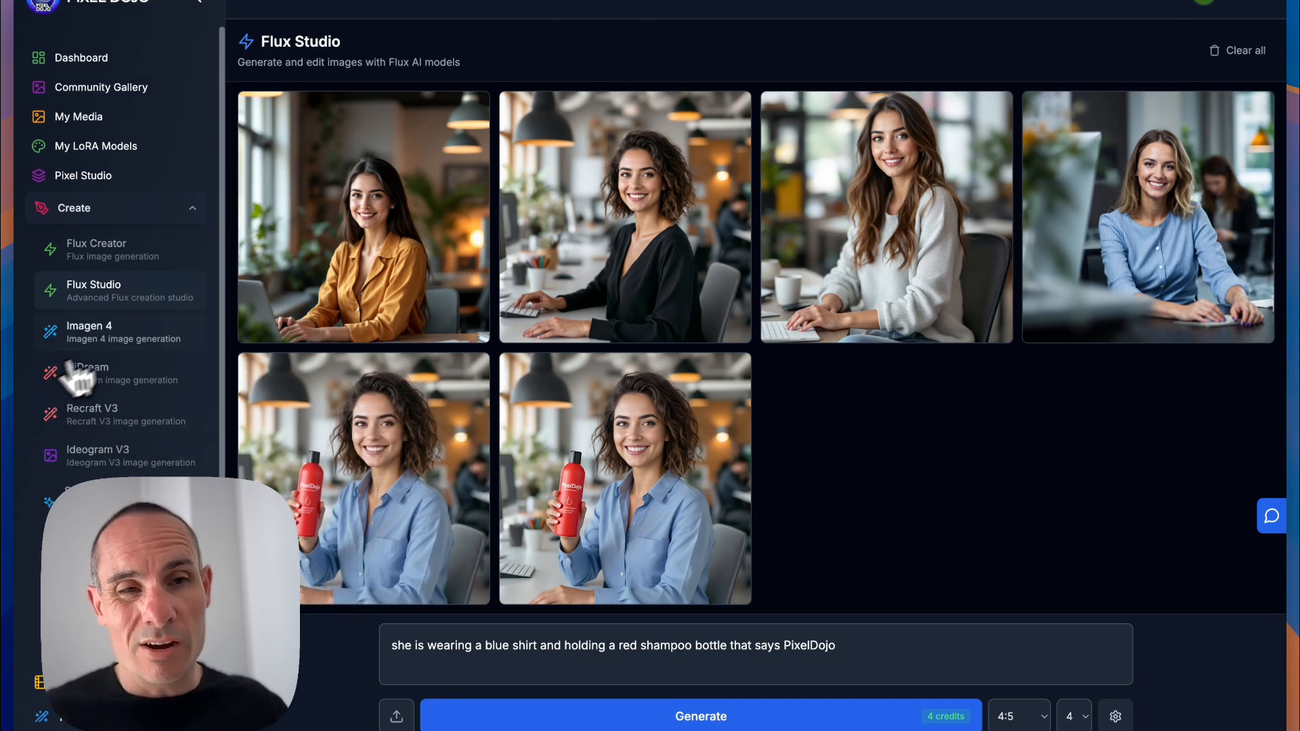
Step: Go to the Image to Video tool under Animate in the sidebar
scroll(down, 3)
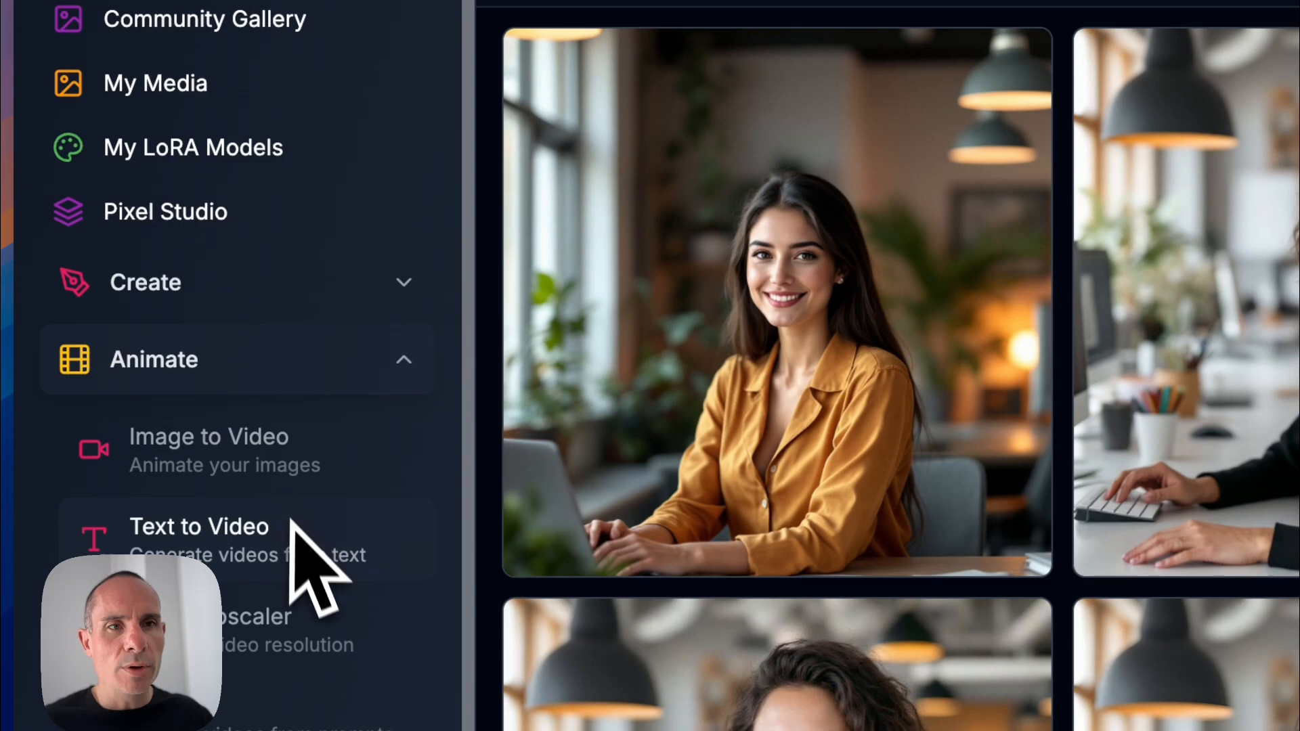
scroll(down, 3)
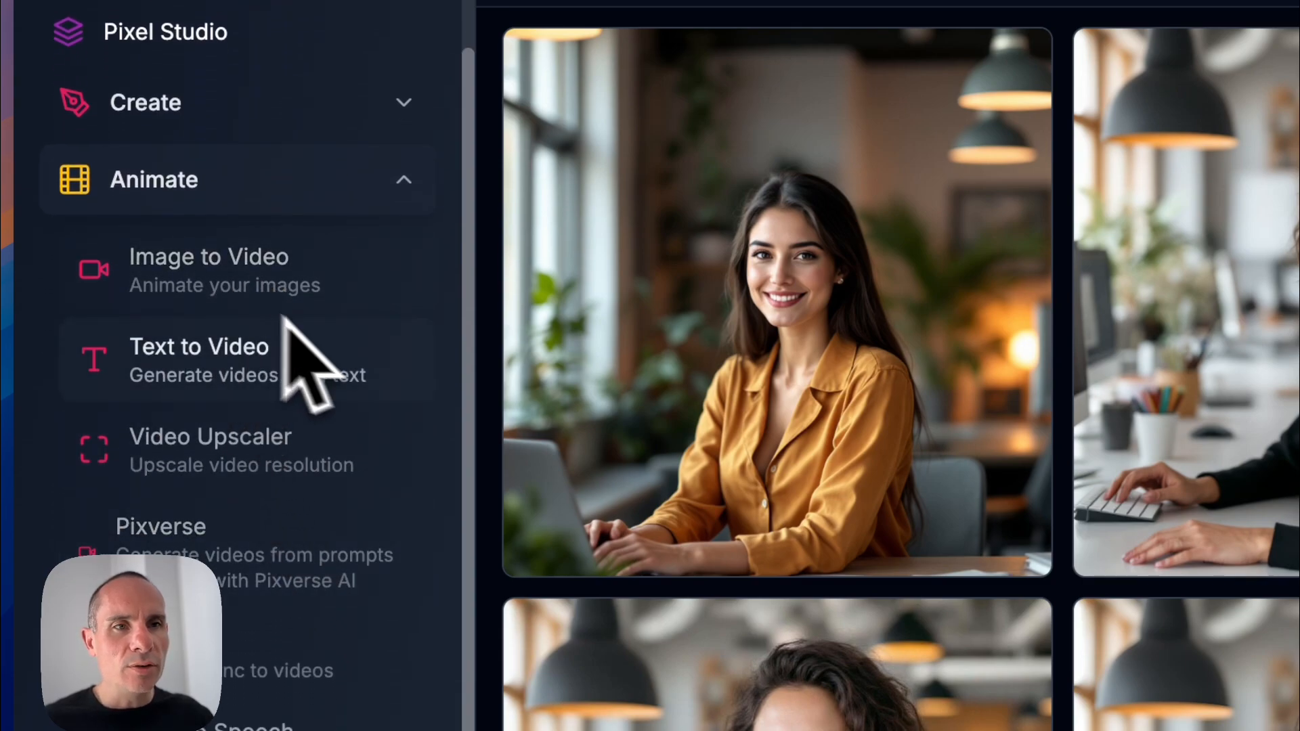
click(208, 268)
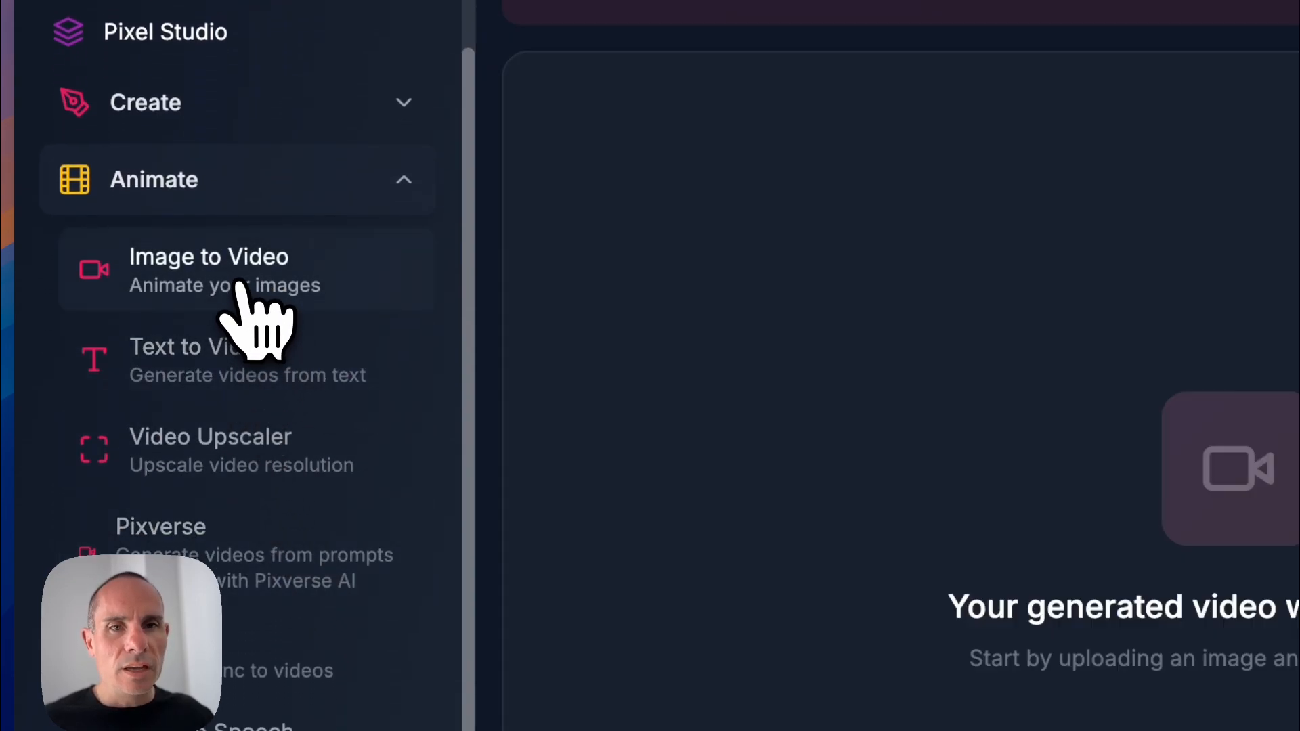
Step: Set the blue-shirt shampoo portrait as start frame with the Kling Pro 1.6 model
click(208, 268)
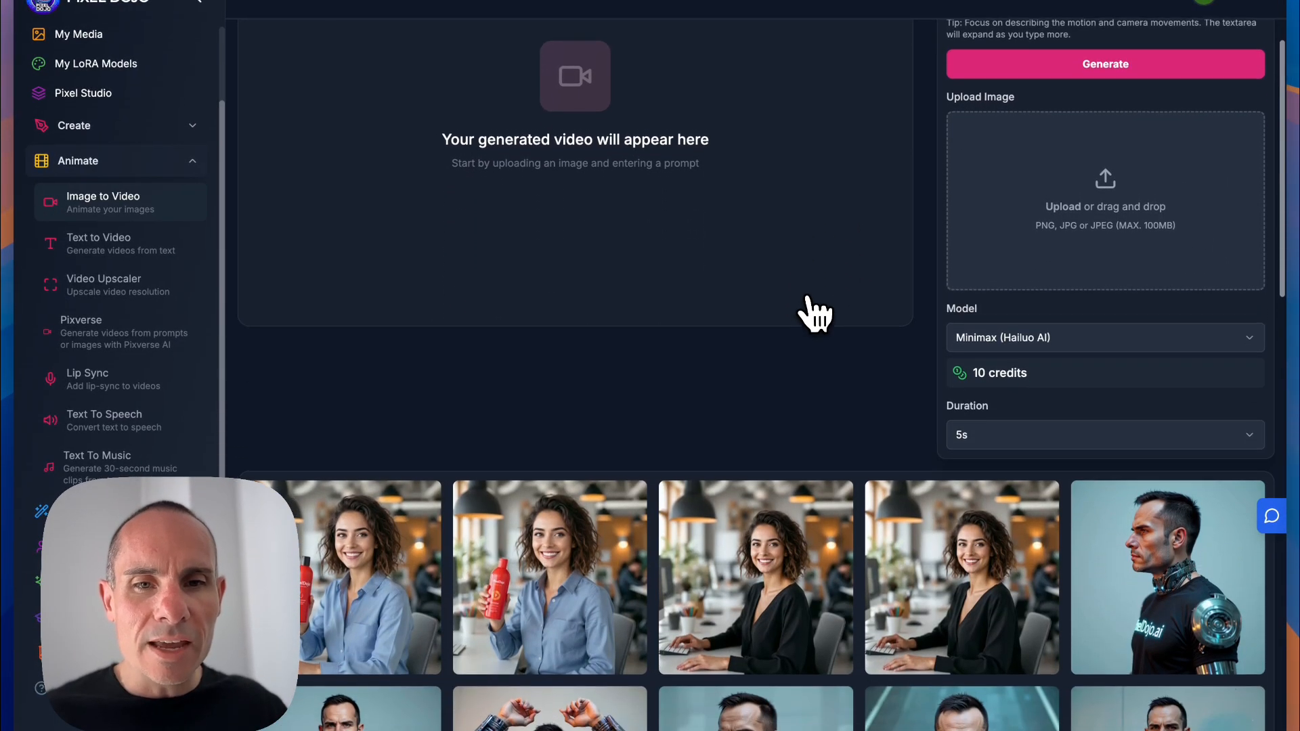
scroll(down, 3)
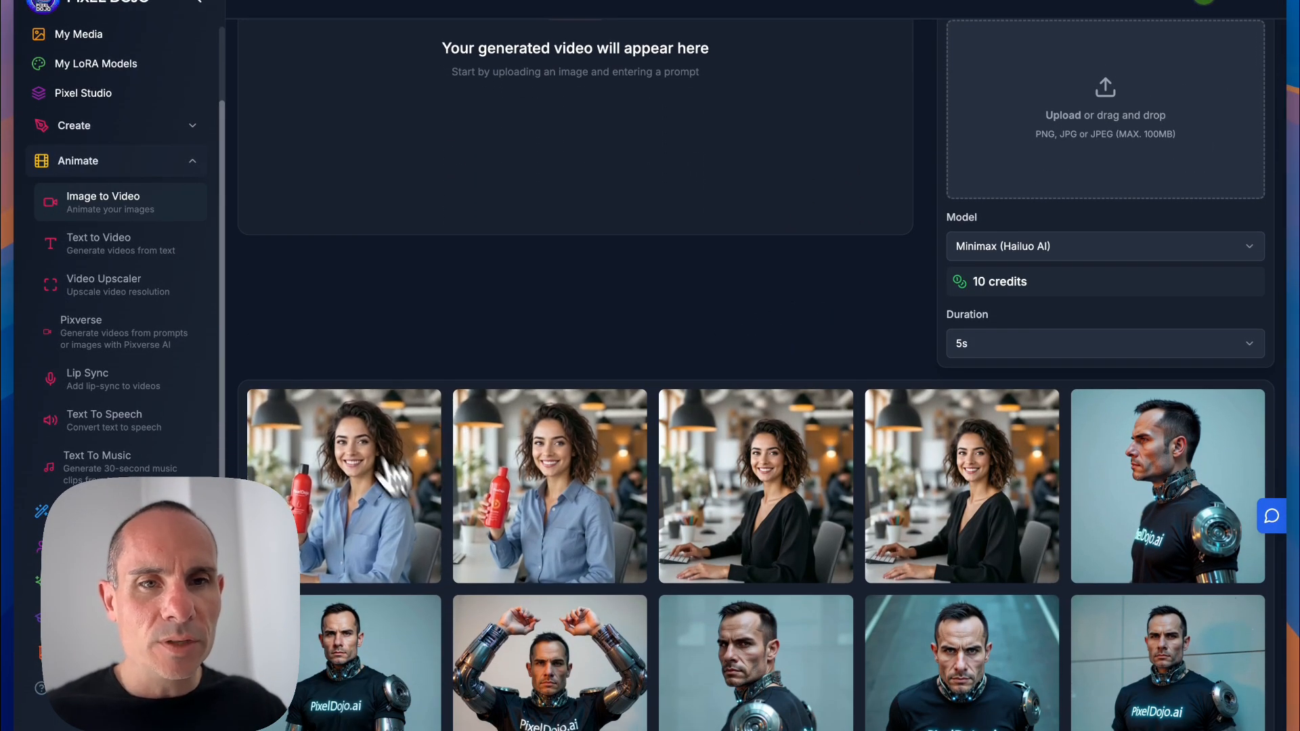
mouse_move(360, 481)
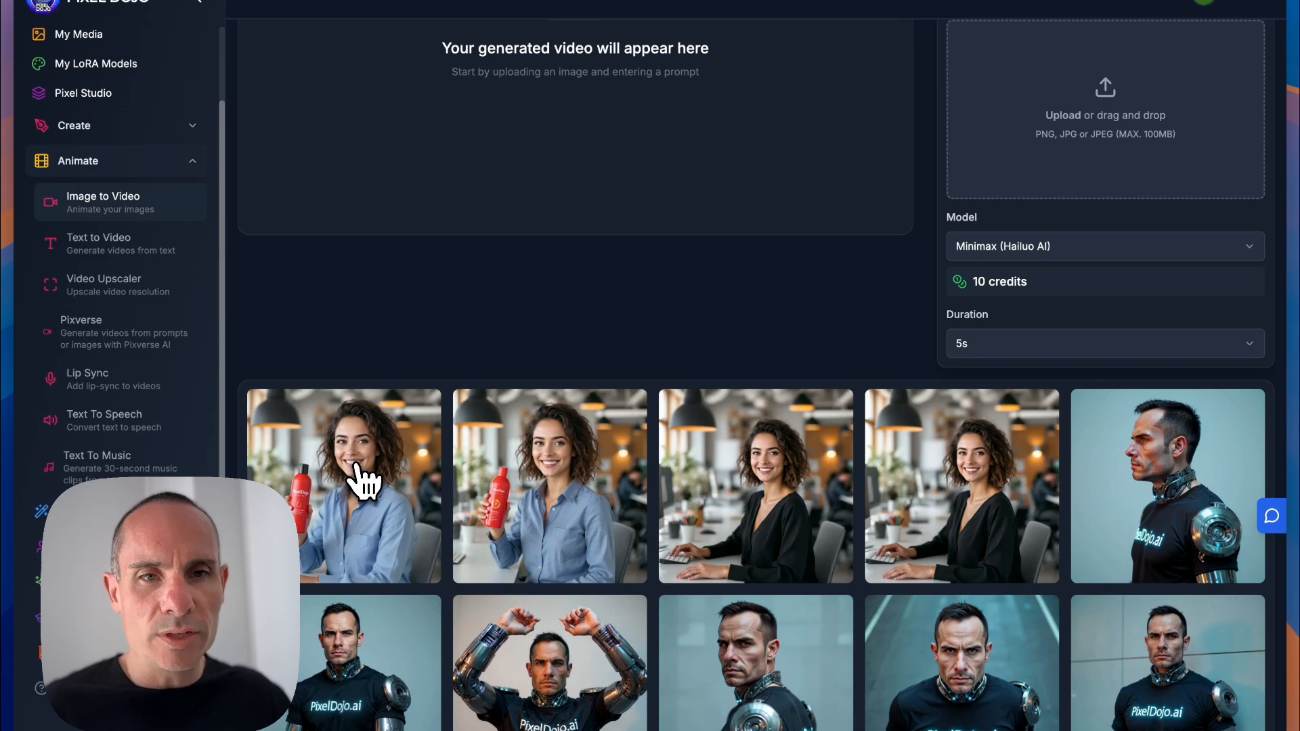
click(360, 485)
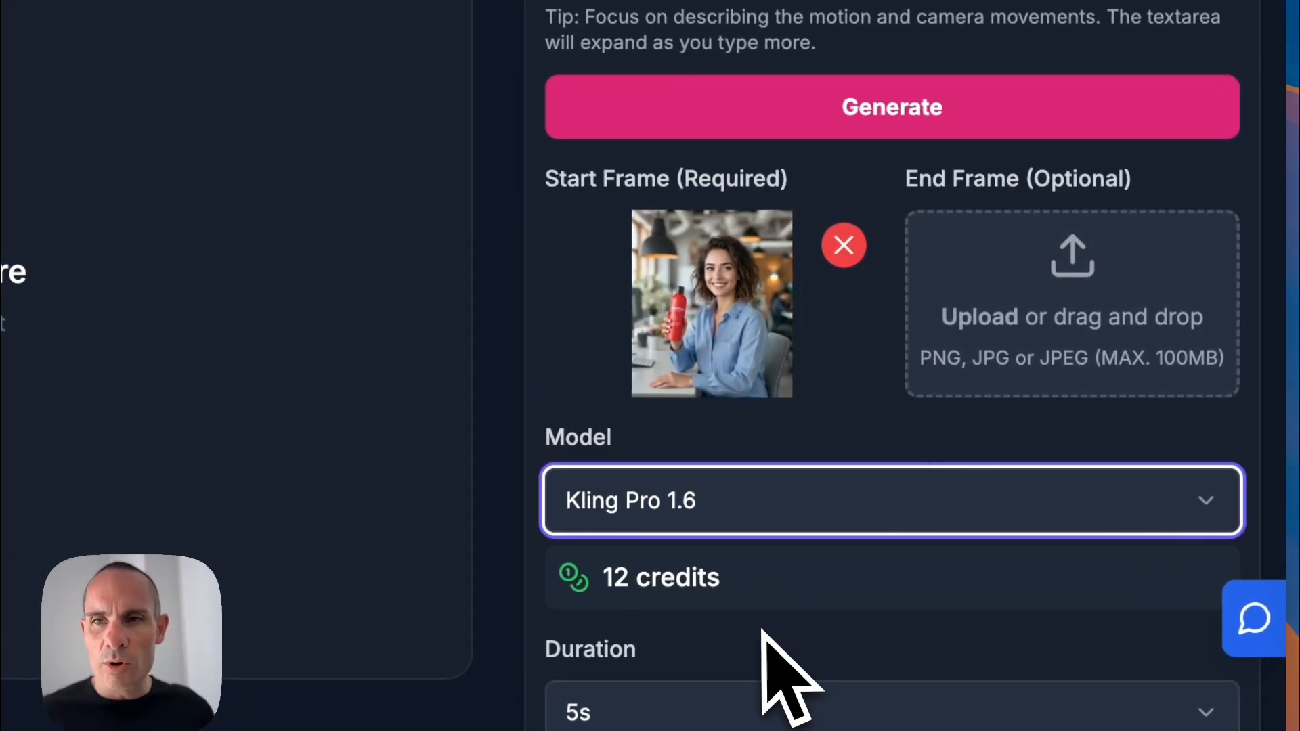
scroll(down, 3)
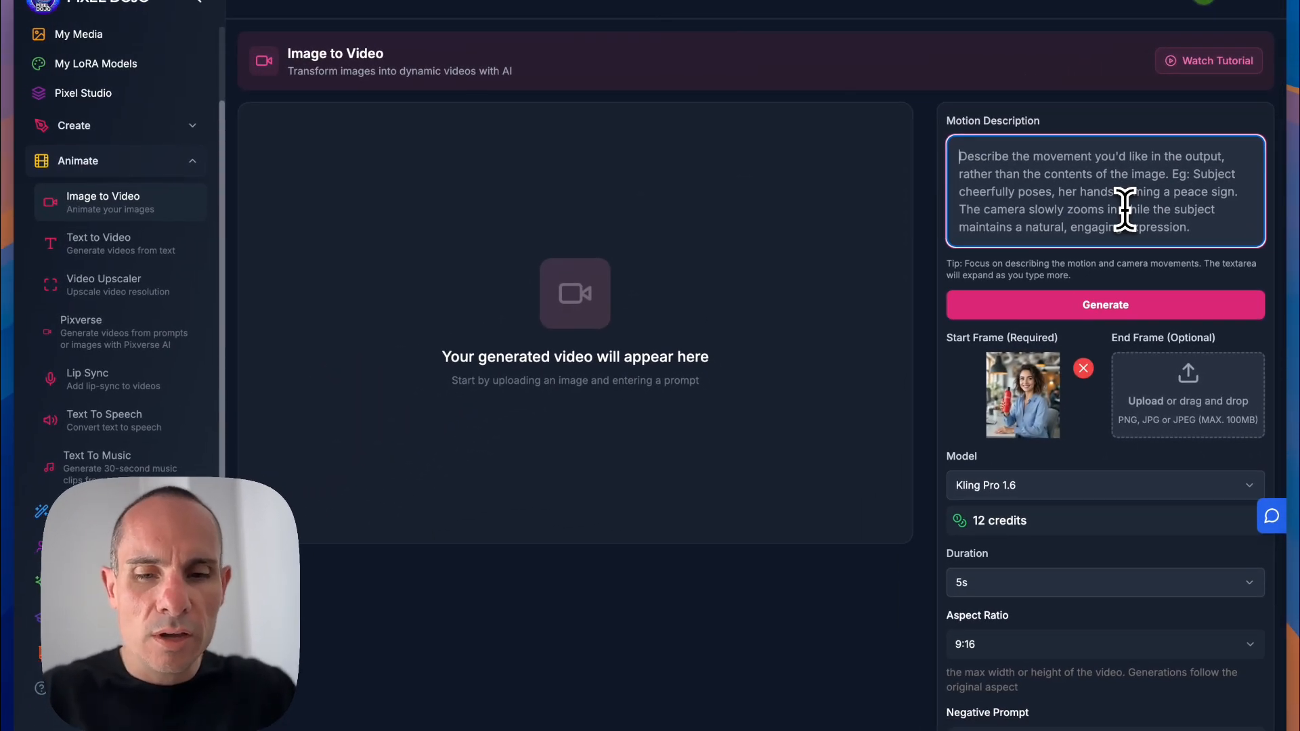
Step: Describe the motion as 'smiling and talking while showcasing the shampoo bottle' and generate the video
text(smiling and talking while showcasing the shampoo bottle)
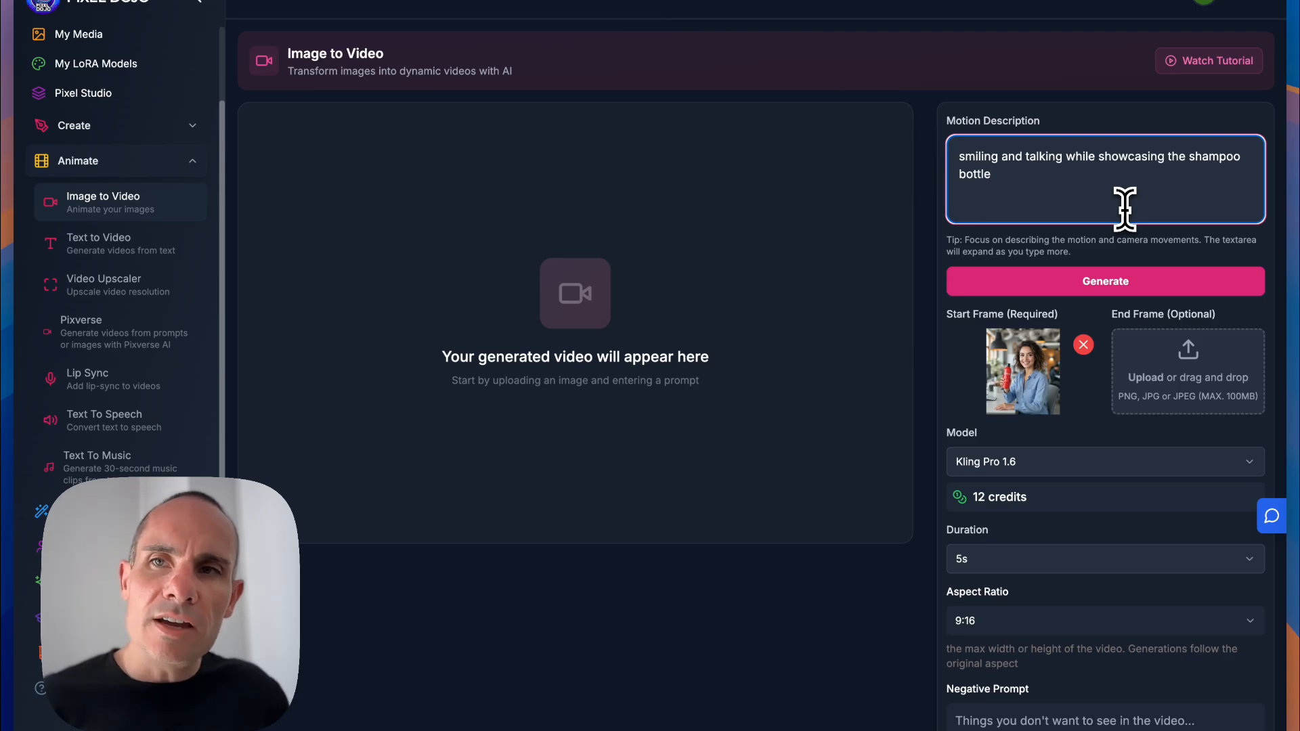
mouse_move(1111, 288)
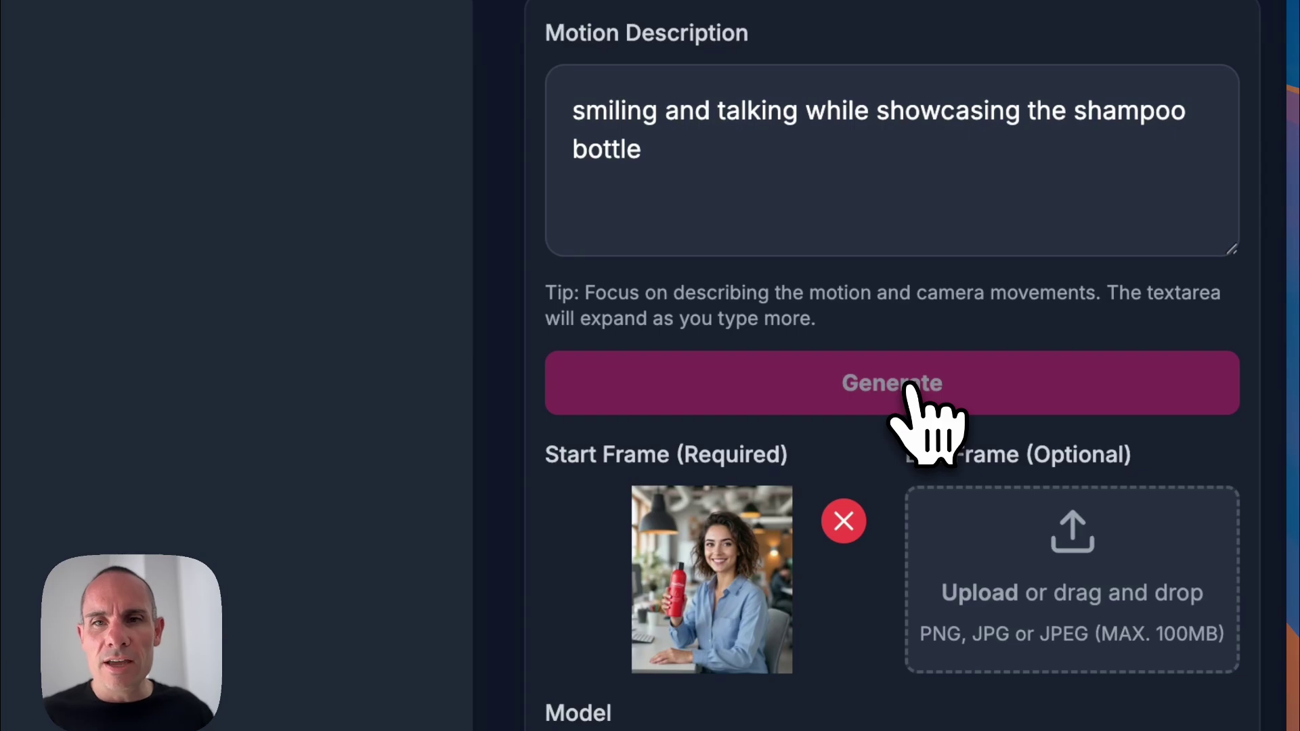
click(891, 383)
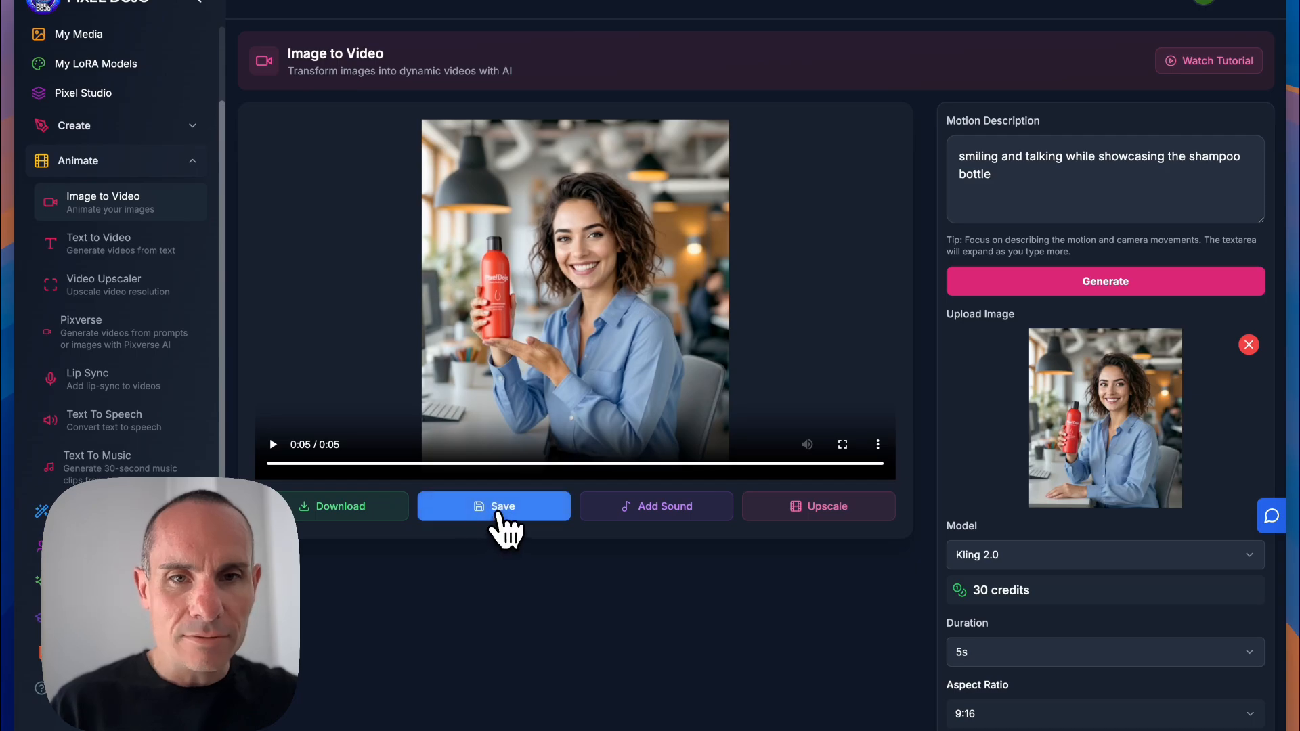
Step: Save the finished 5-second shampoo-showcase video to the library
click(494, 506)
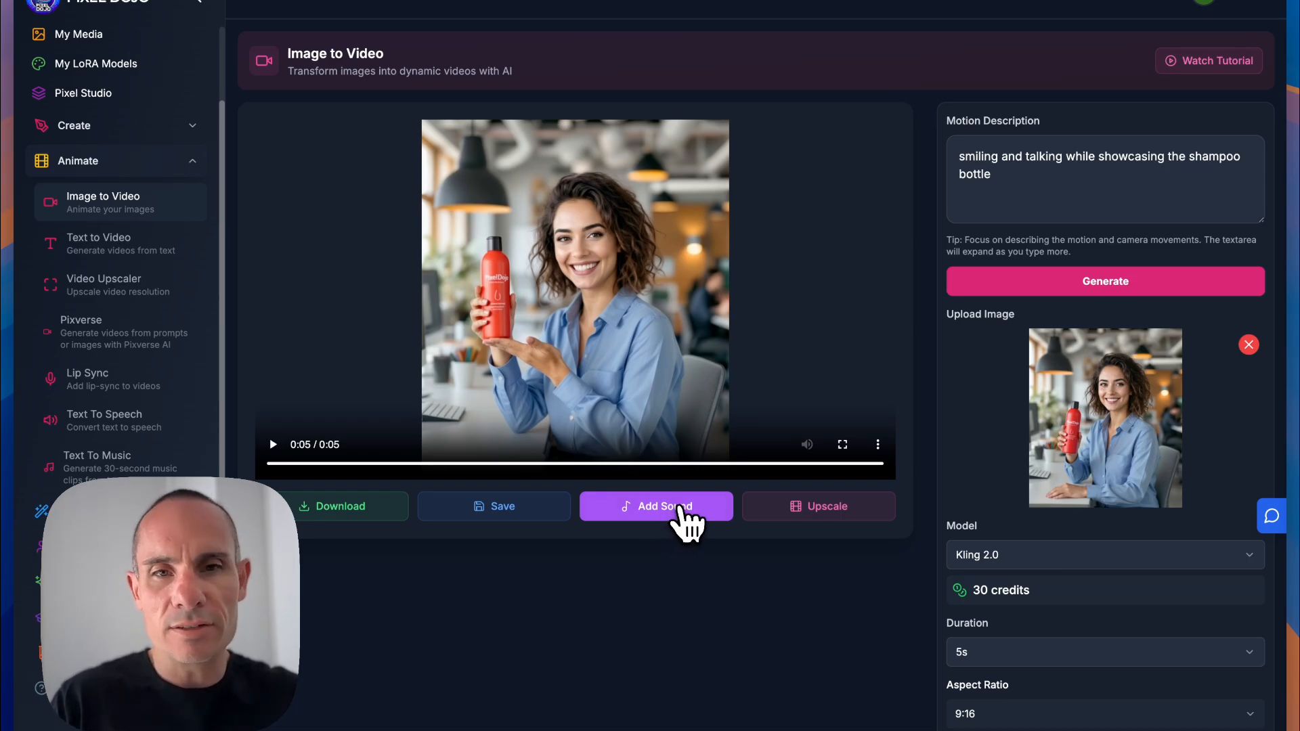
mouse_move(848, 513)
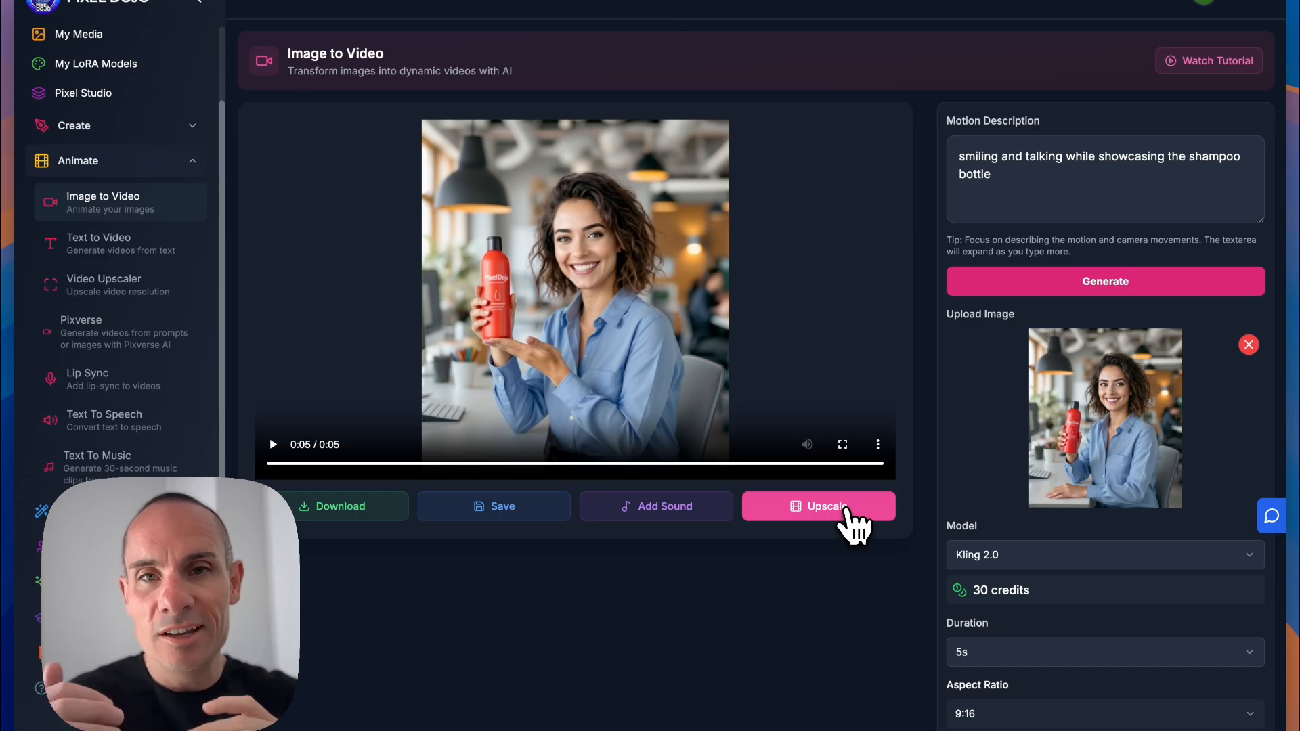
mouse_move(438, 385)
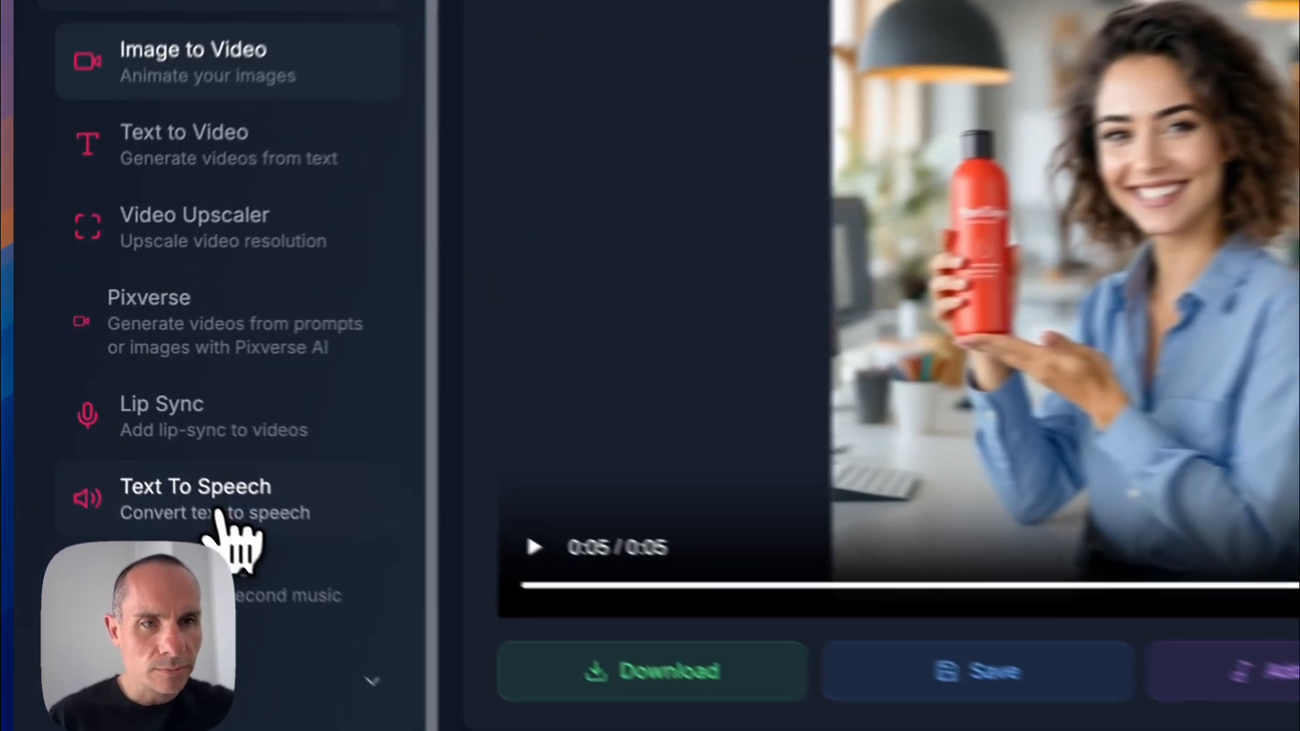
Step: Enter 'My hair has never looked better. I love Pixel Dojo Shampoo' in Text To Speech, voiced by Inspirational Girl
click(195, 487)
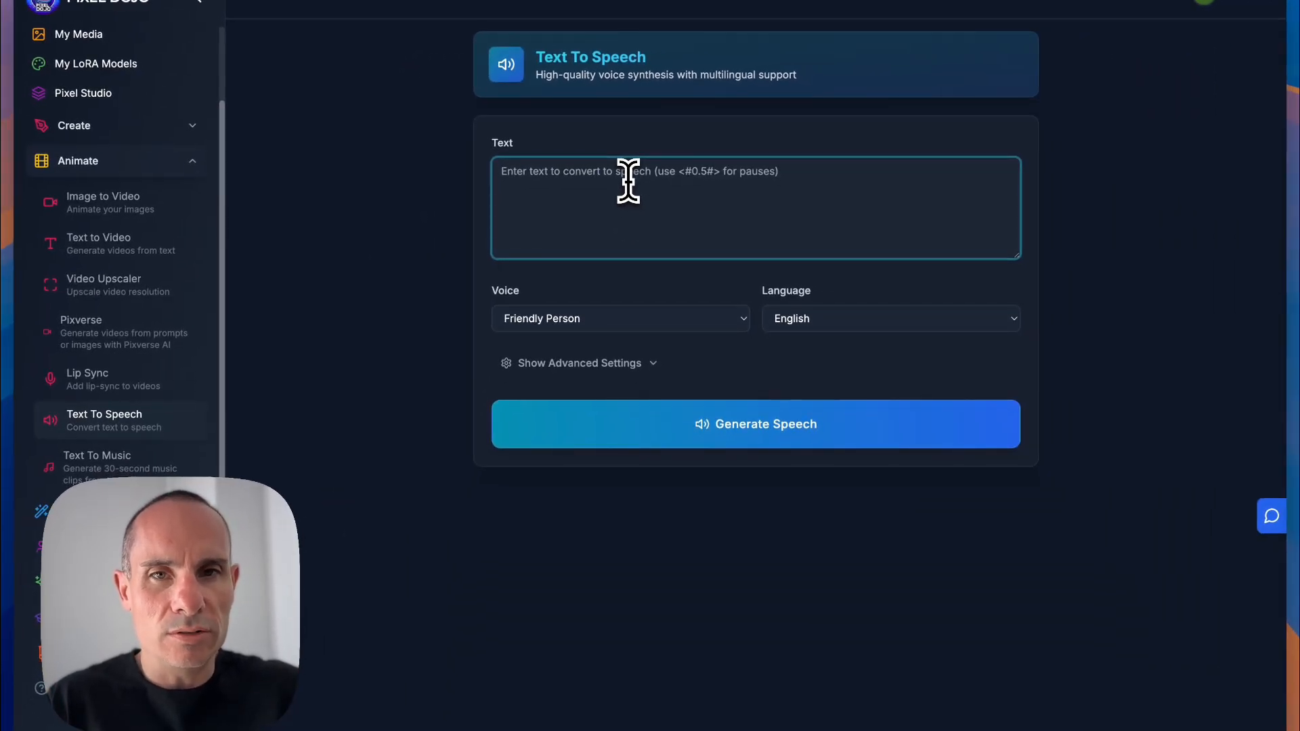
text(My hair has never looked better. I love Pixel Dojo Shampoo)
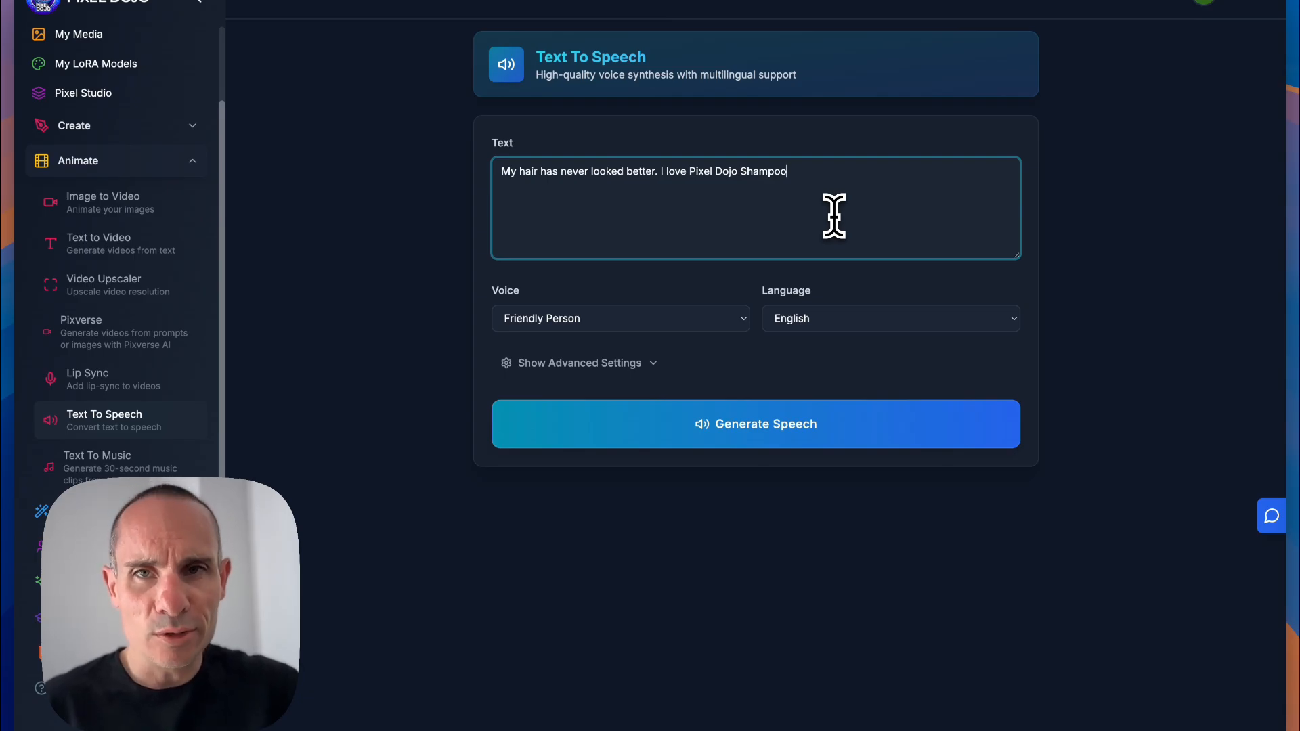
click(620, 318)
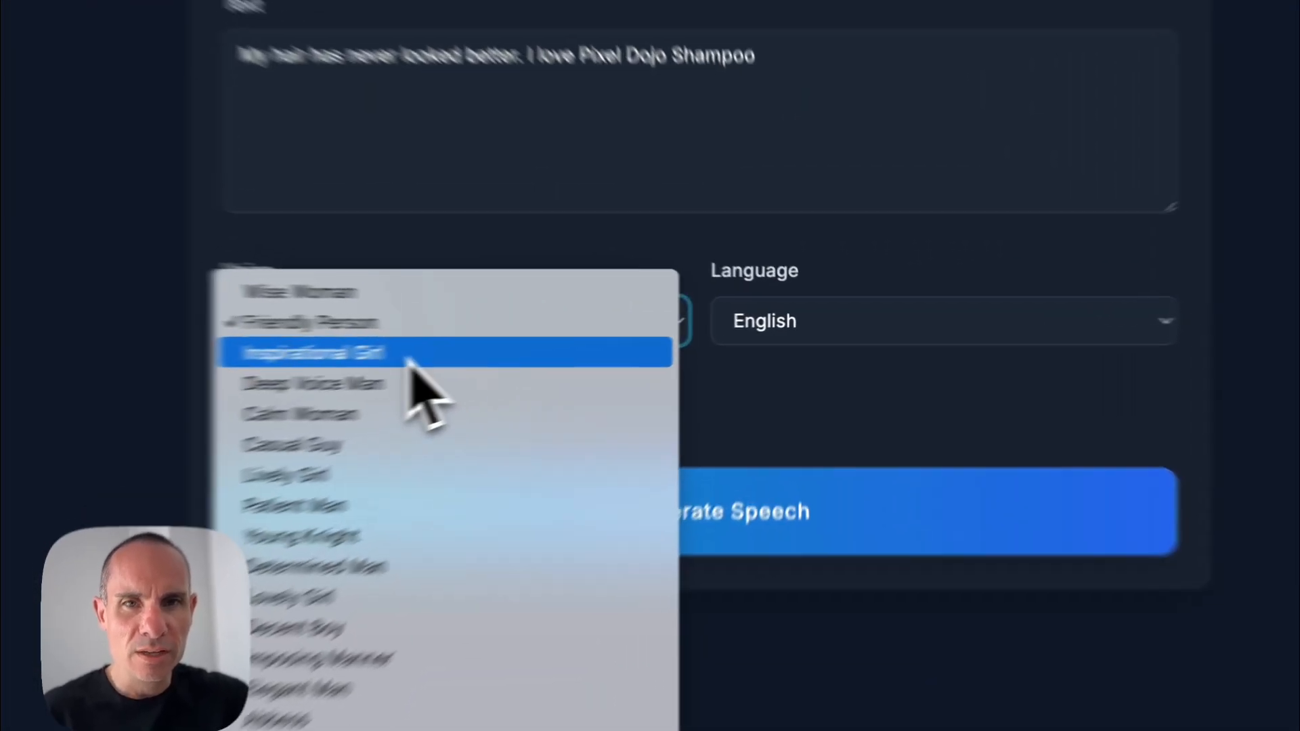
click(321, 354)
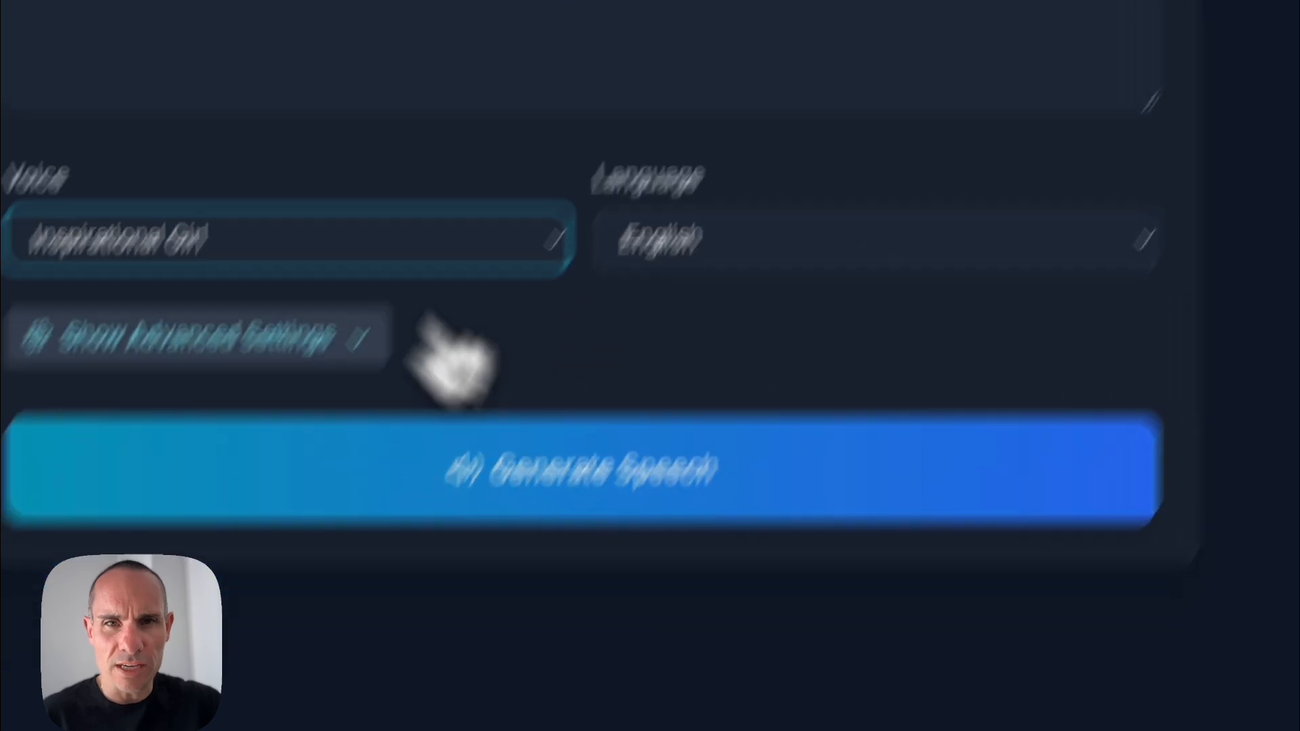
Step: Generate the speech clip with Happy emotion and send it to Lip Sync
click(190, 339)
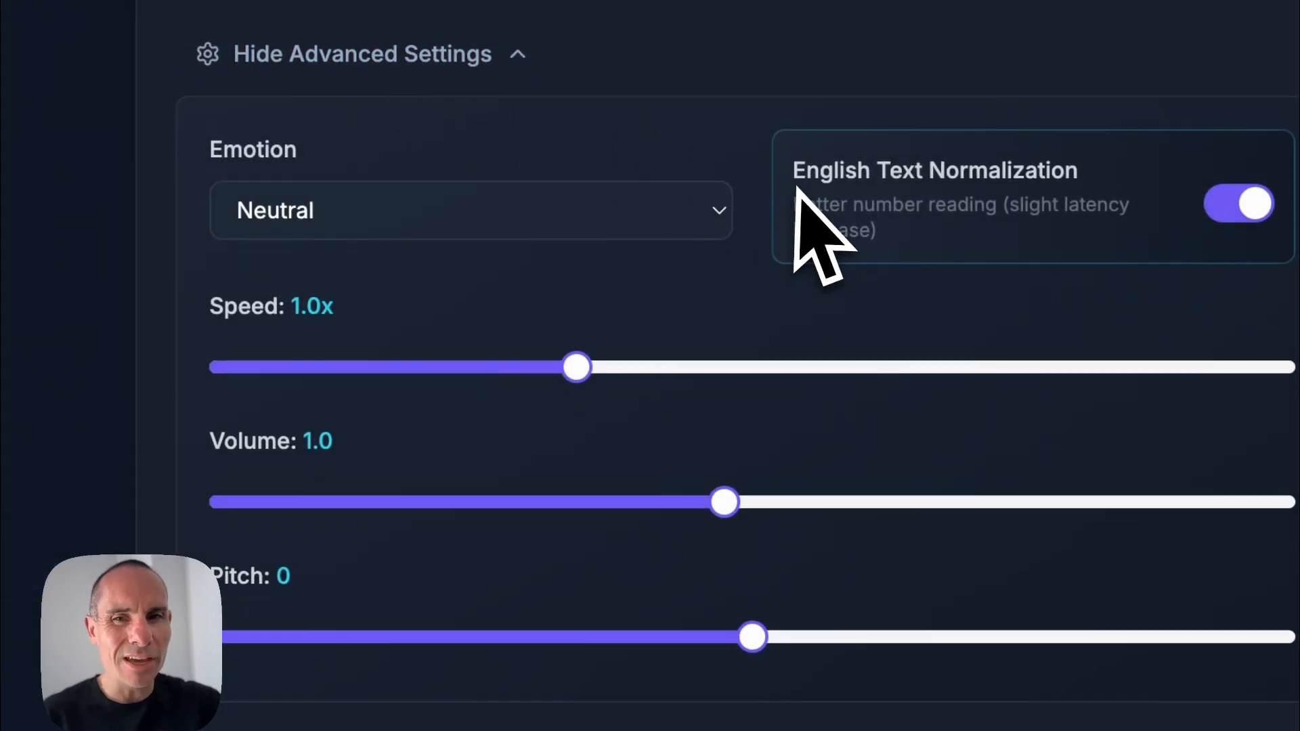
scroll(down, 3)
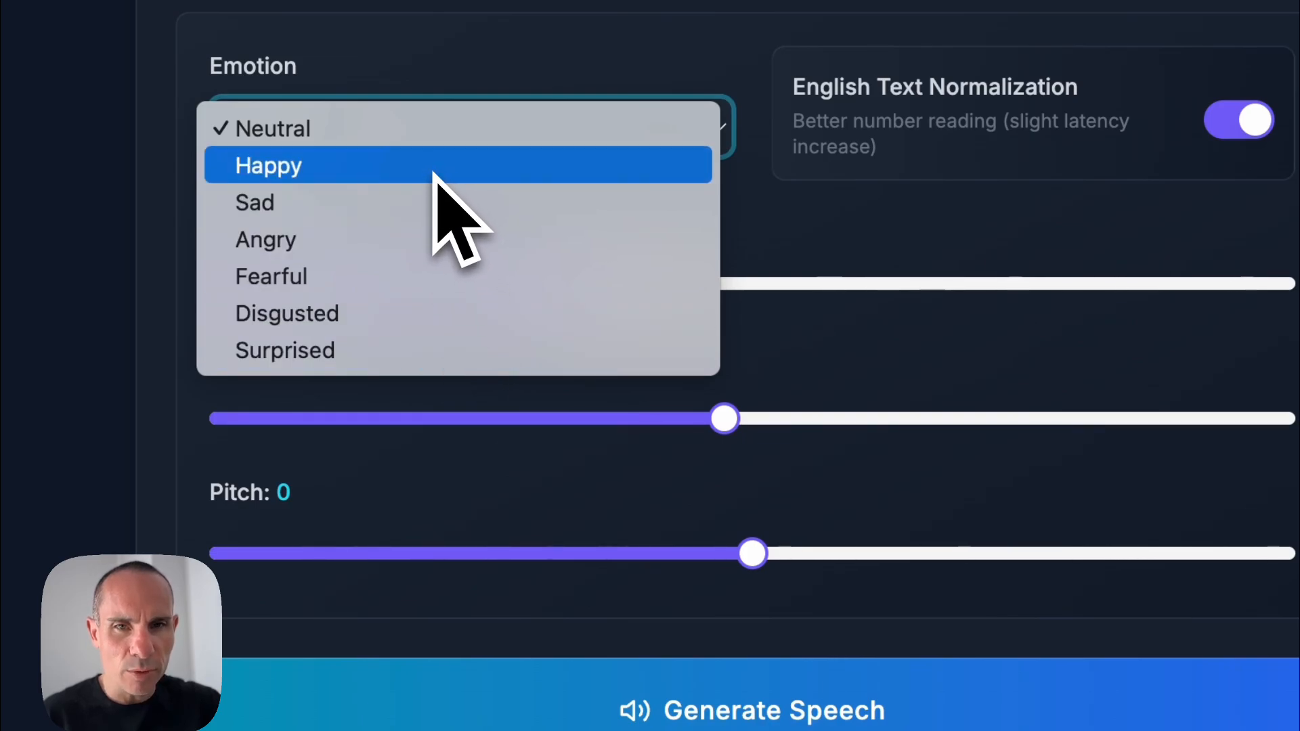
click(268, 166)
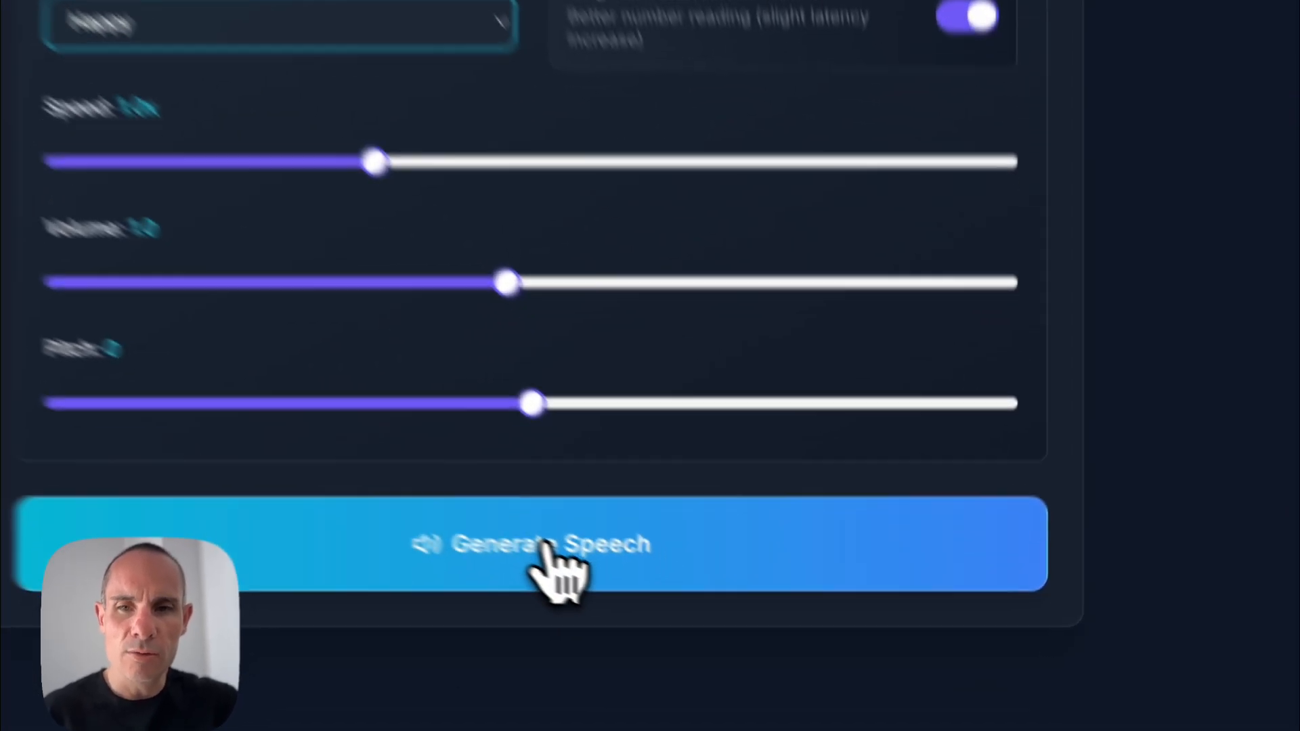
click(547, 550)
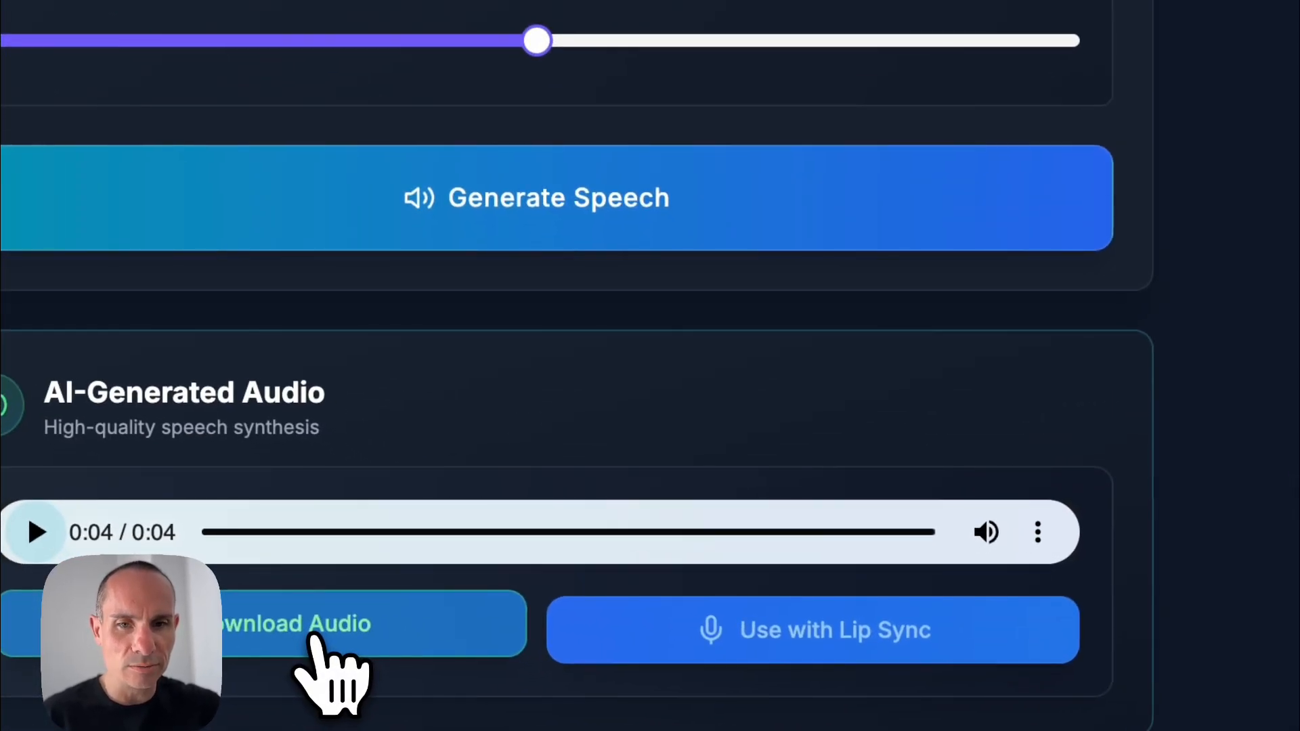
click(322, 623)
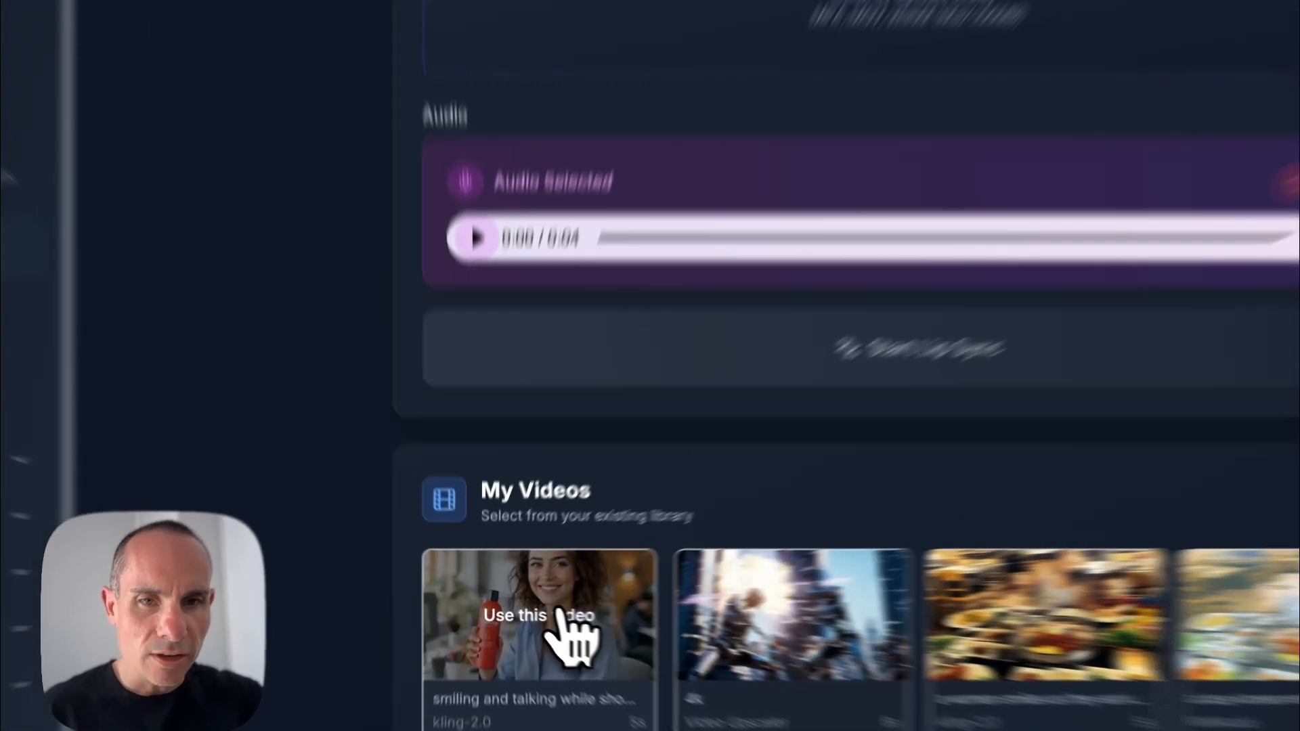
Step: Lip-sync the shampoo-bottle video from My Videos to the happy speech clip
click(539, 629)
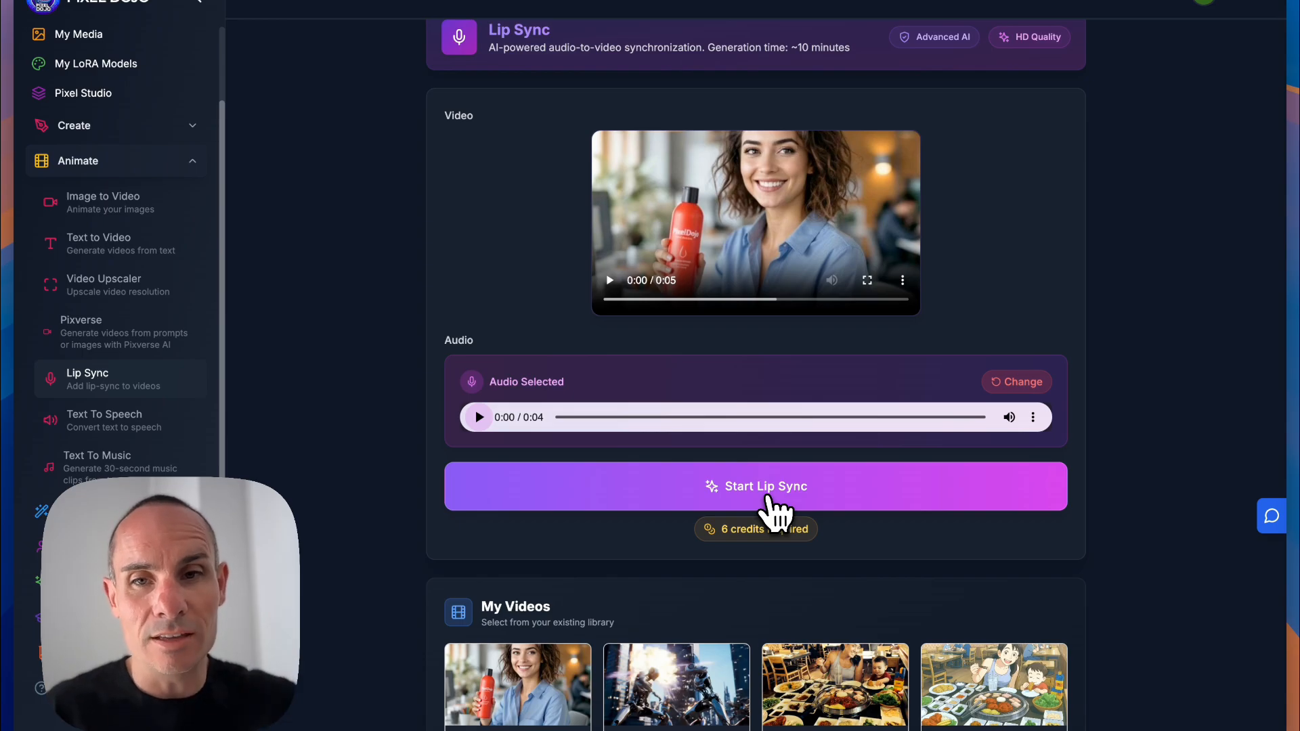
click(756, 486)
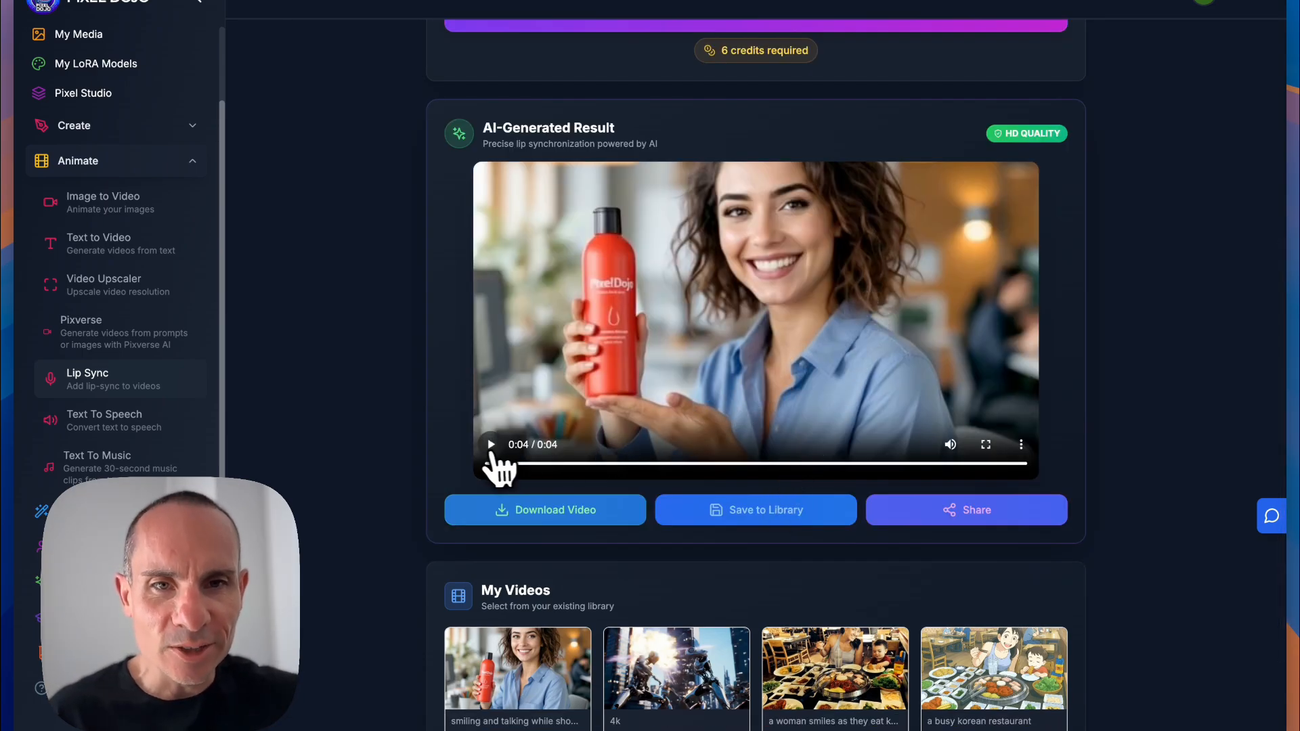
Step: Play the lip-synced result and save it to the library
click(491, 444)
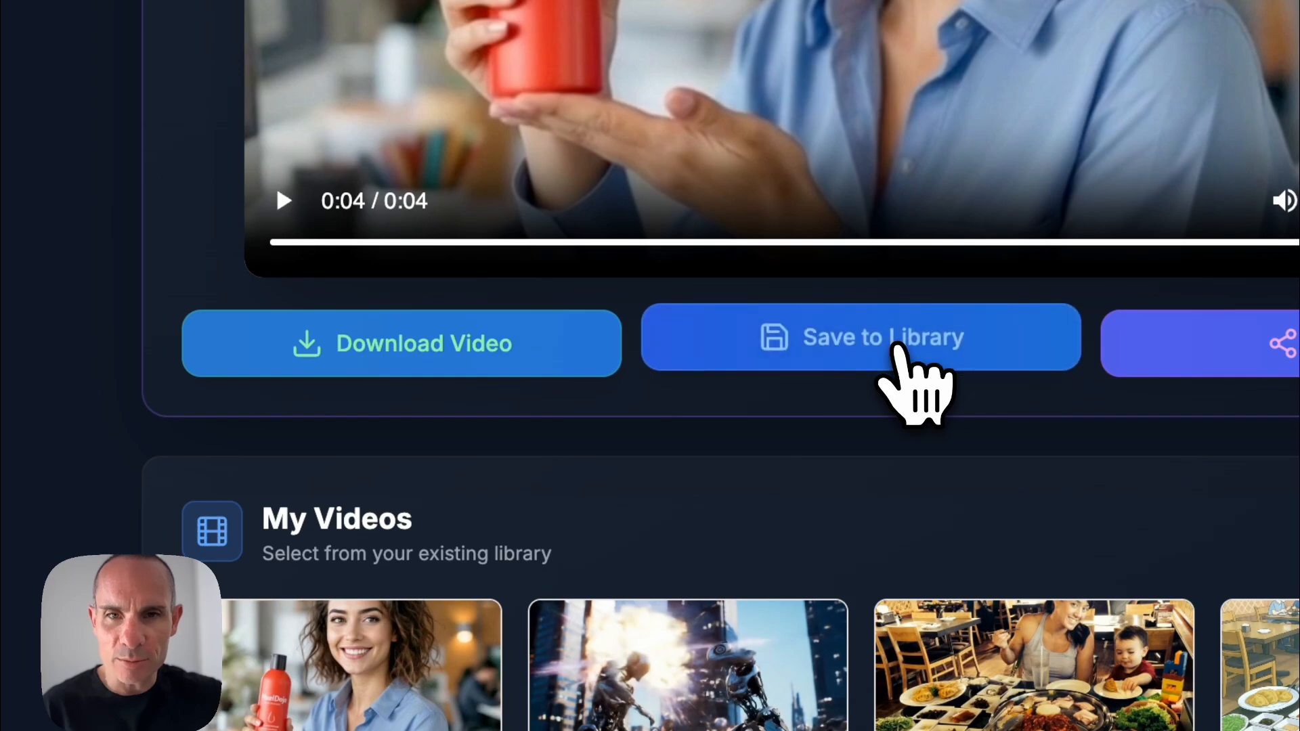
click(883, 337)
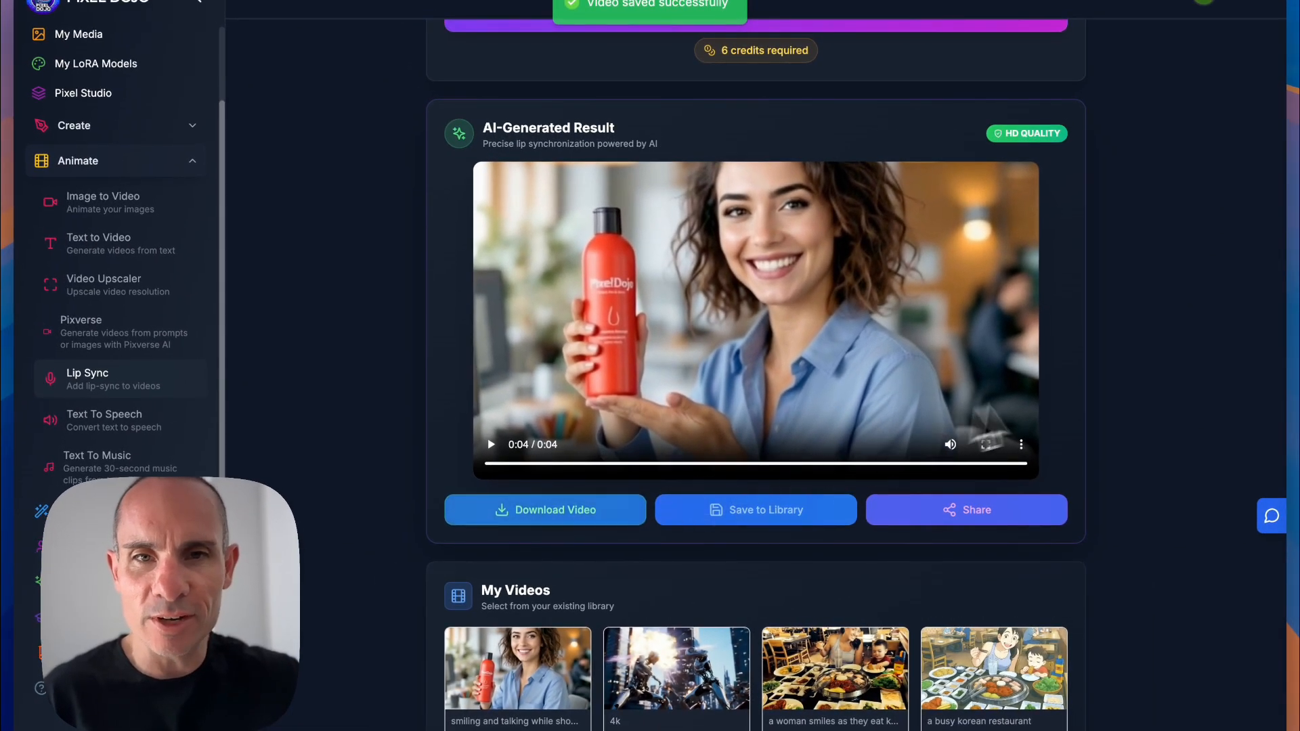